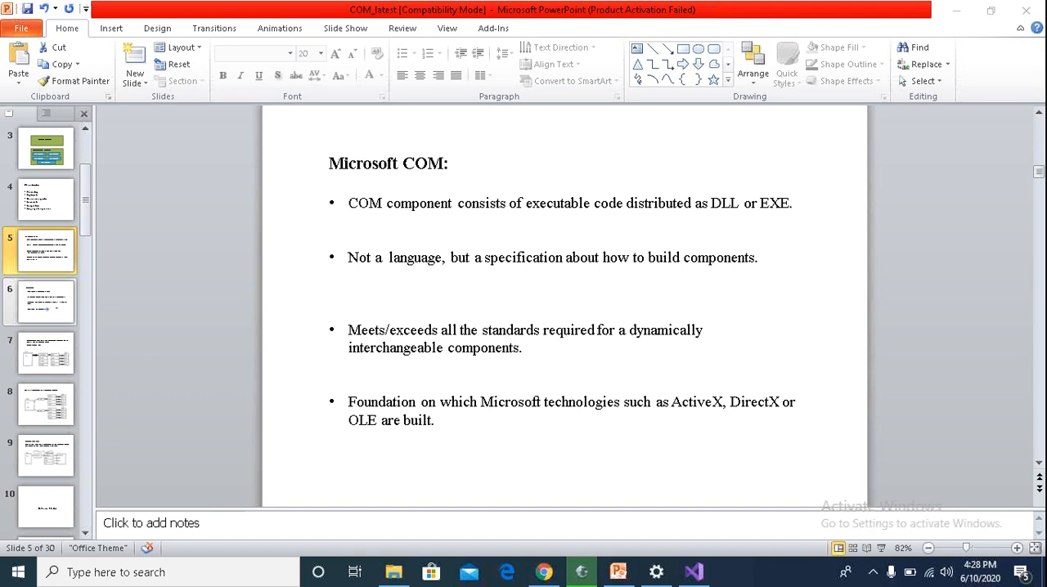
mouse_move(960, 237)
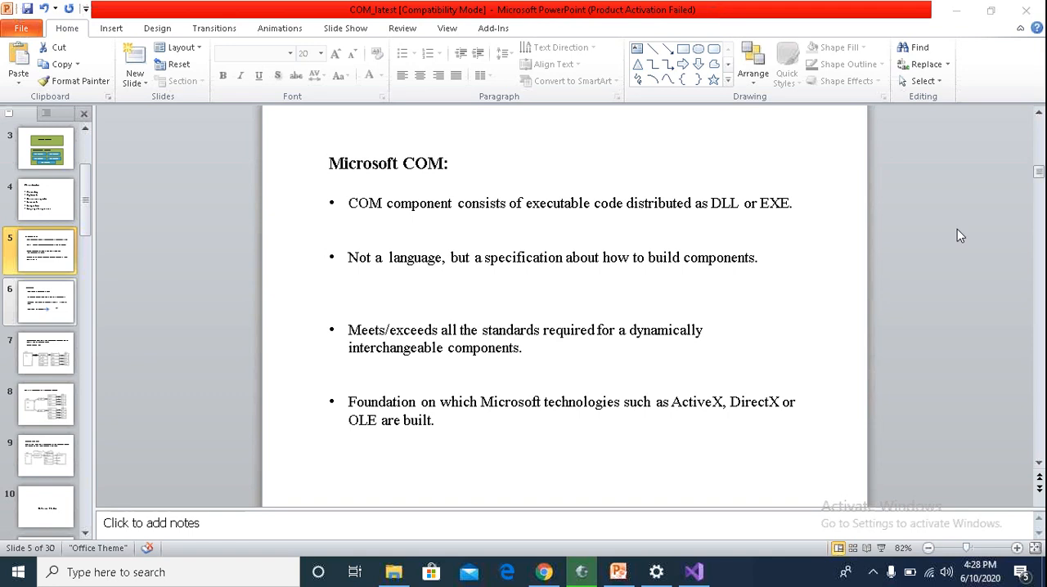
mouse_move(275, 331)
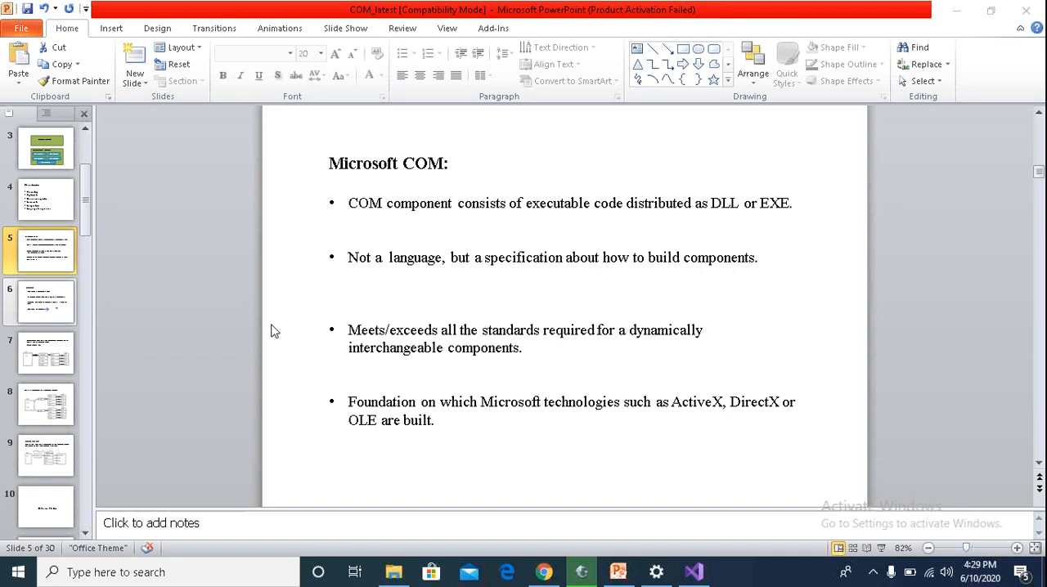
mouse_move(271, 330)
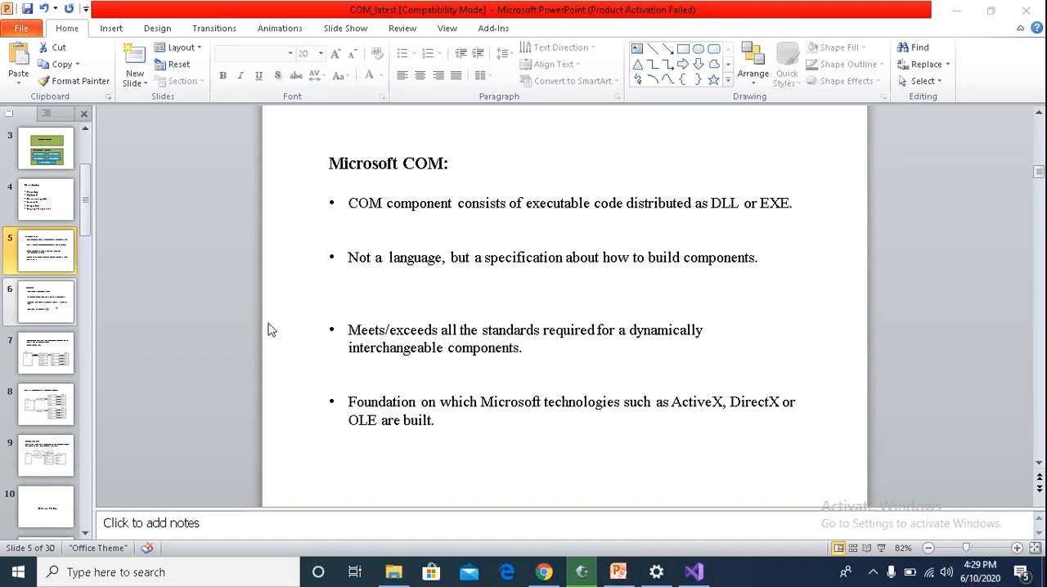
Show slide 6, Interfaces, with its linked ExampleSimpleInterfaceAndClient.cpp file
left_click(45, 303)
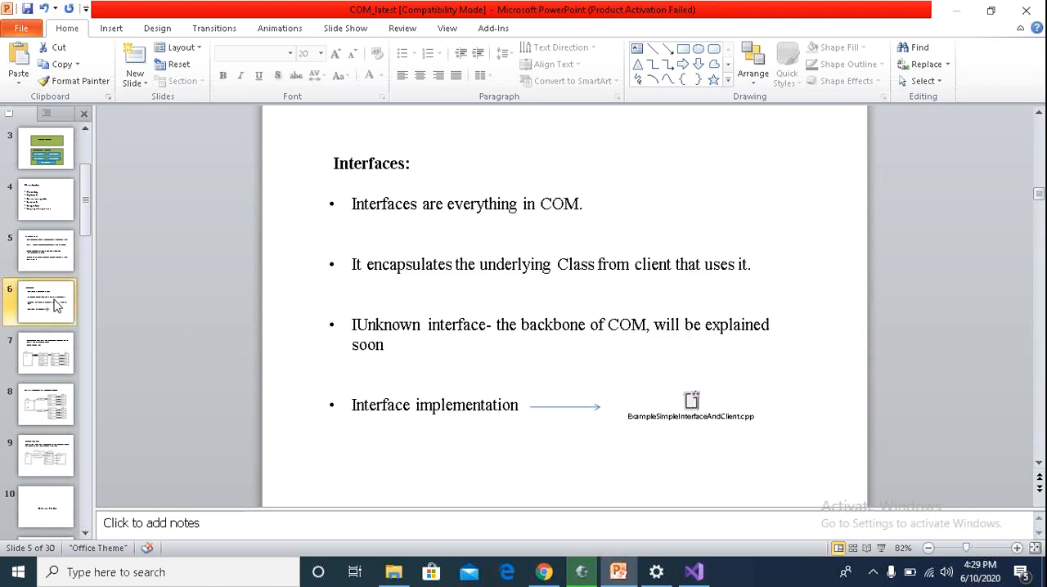
left_click(45, 302)
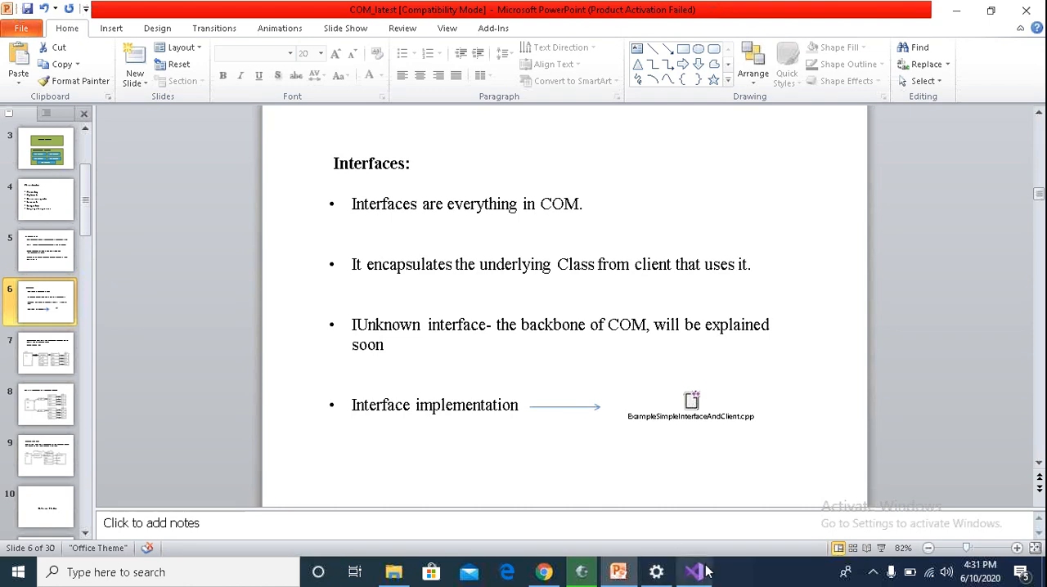
Bring up the C++ example in Visual Studio and highlight the IX interface declaration
left_click(692, 572)
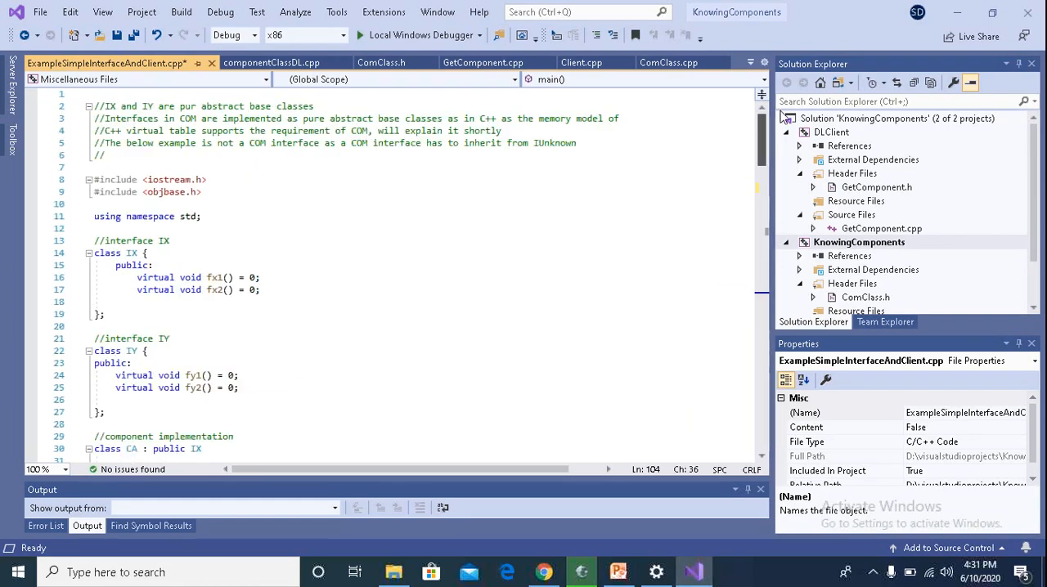
scroll("down", 3)
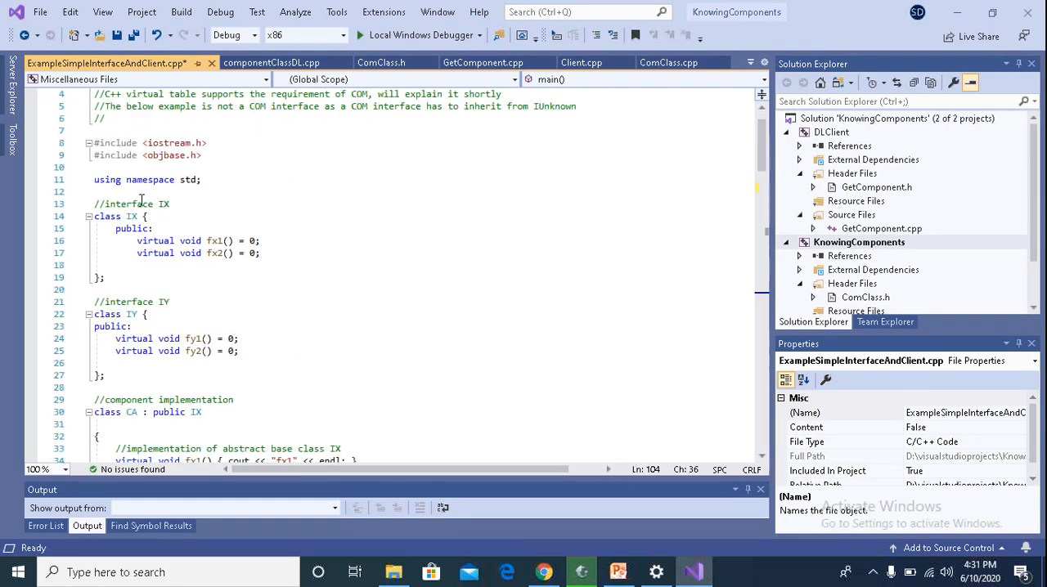
left_click_drag(94, 203, 105, 278)
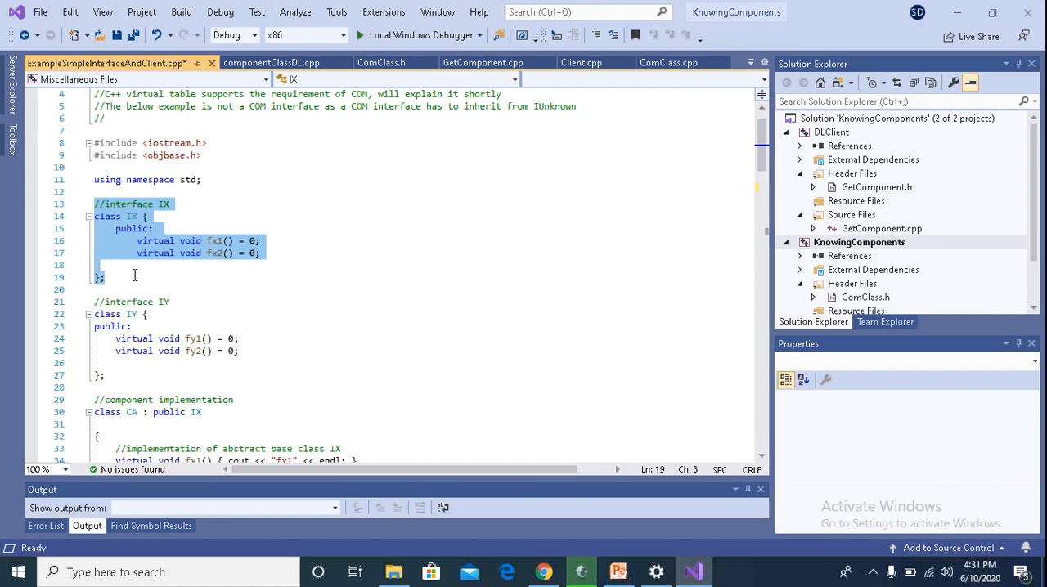
Highlight the '= 0' pure-virtual marker on fx2 and scroll down toward class CA
left_click(618, 571)
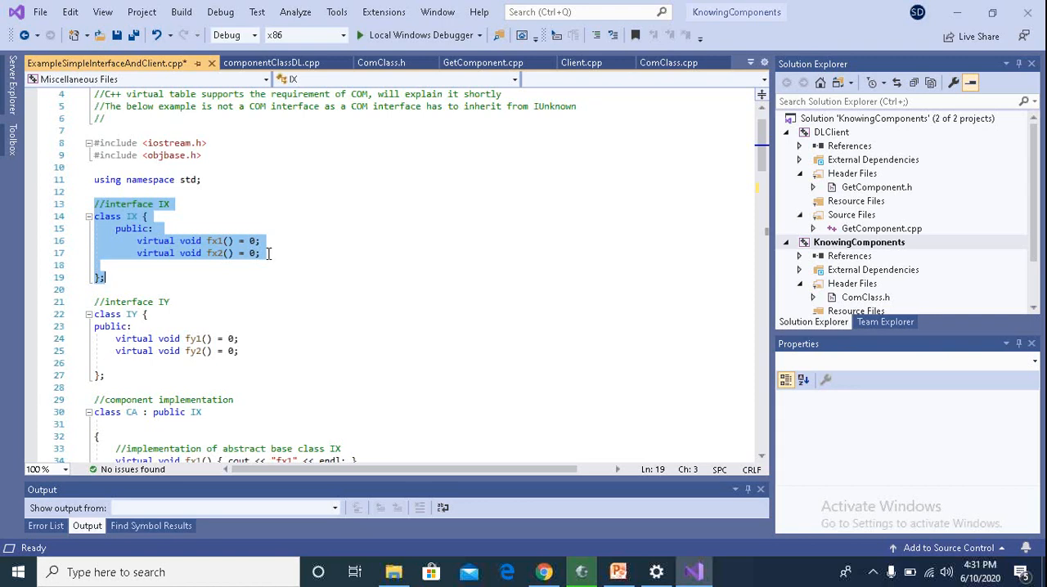
left_click(248, 253)
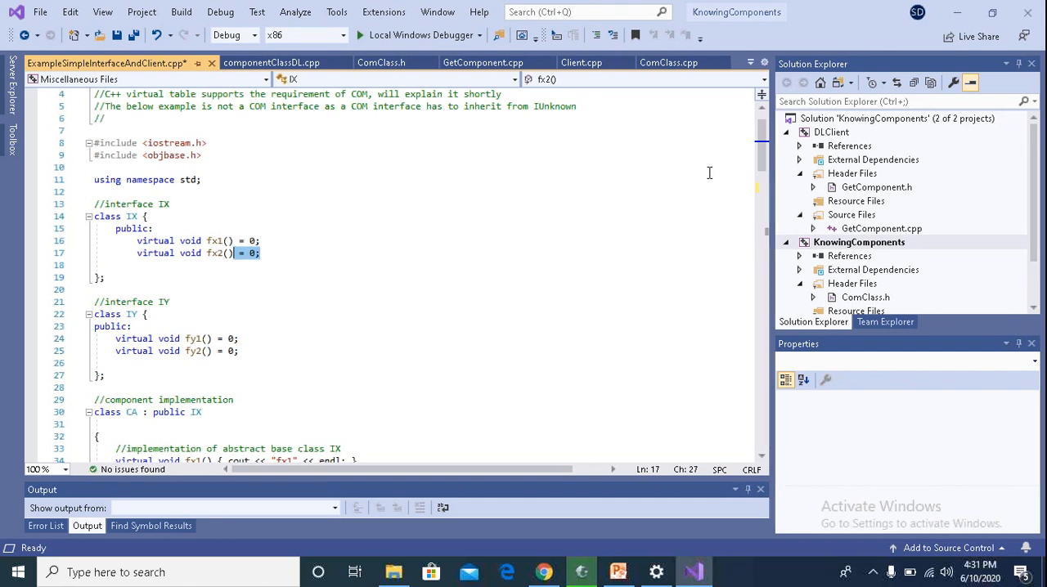
mouse_move(760, 160)
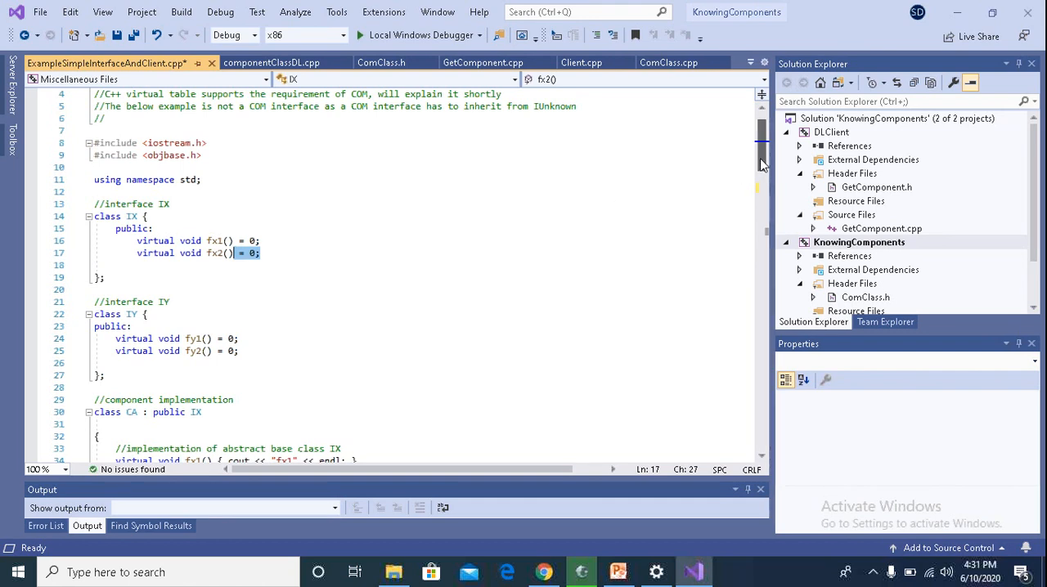
scroll("down", 3)
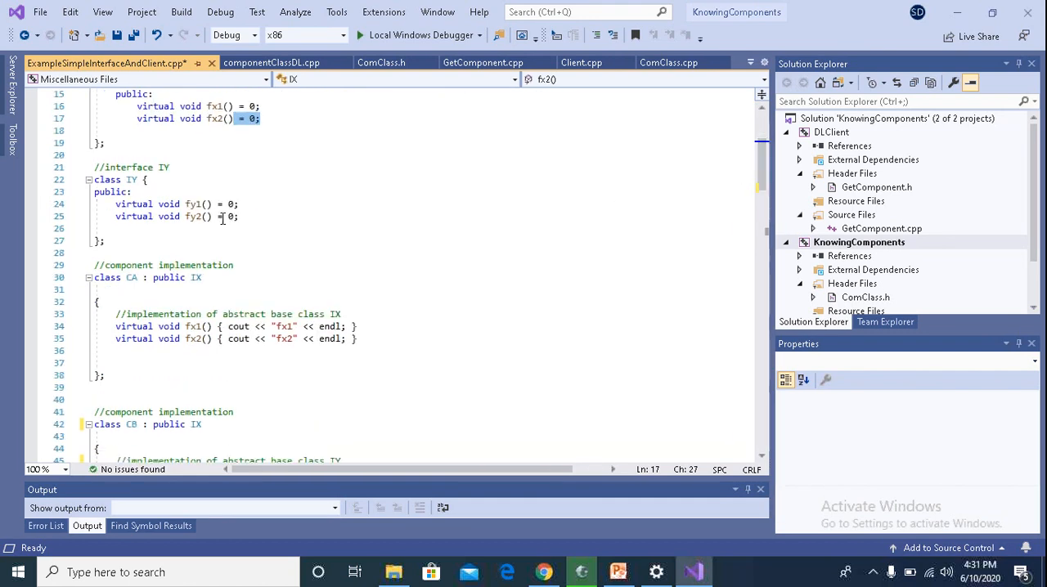
Highlight CA's fx1 and fx2 implementations that print "fx1" and "fx2"
left_click_drag(95, 155, 104, 241)
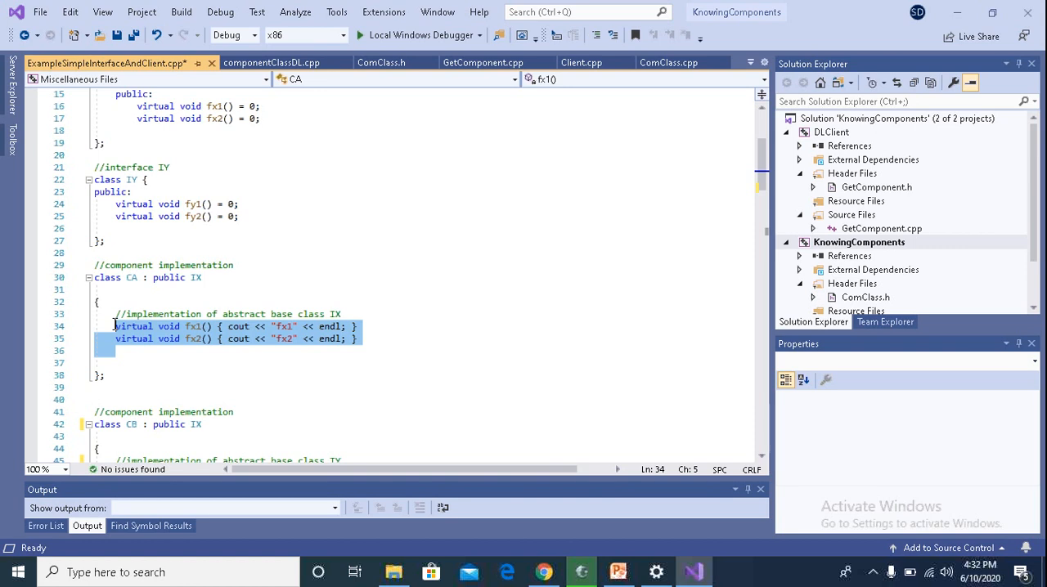
mouse_move(613, 186)
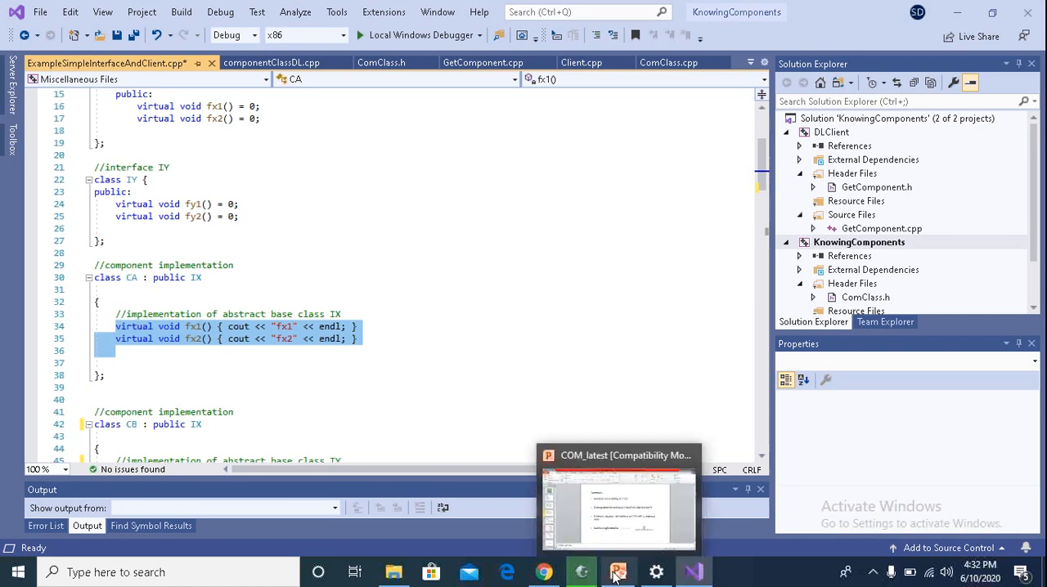
Show slide 7's virtual function table diagram, then bring the Visual Studio code back
left_click(618, 572)
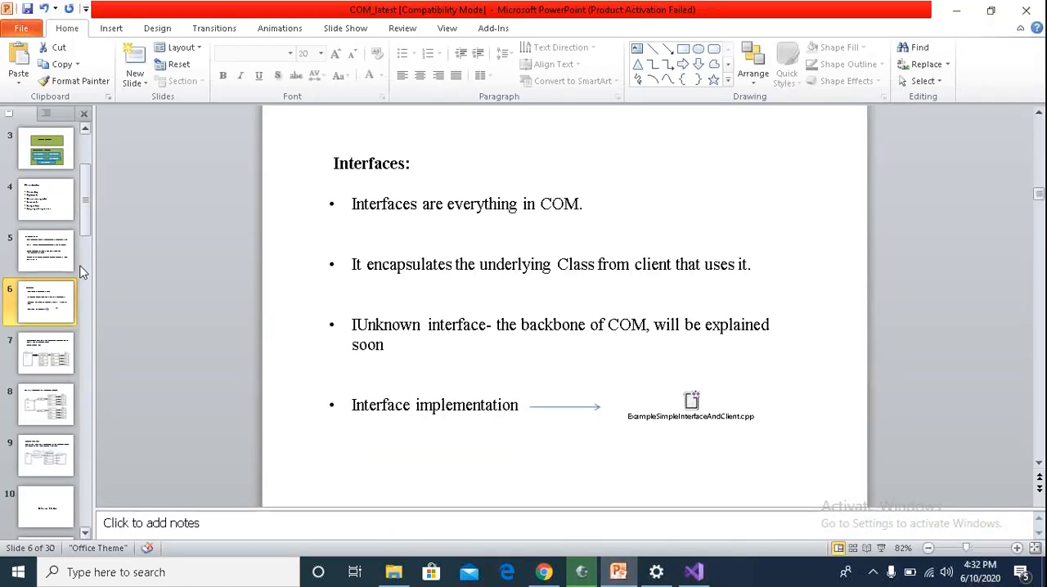
left_click(45, 353)
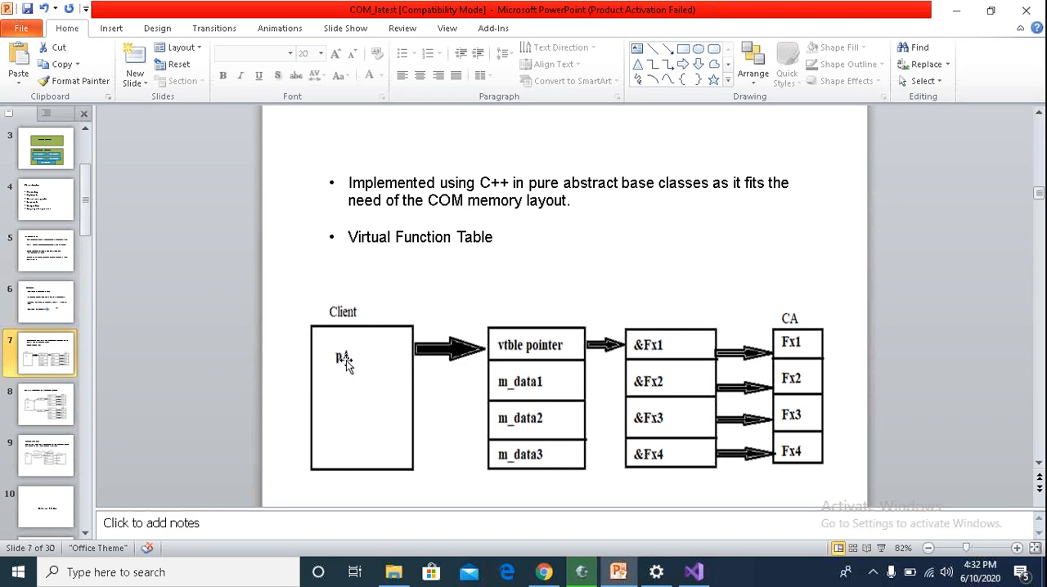
mouse_move(708, 511)
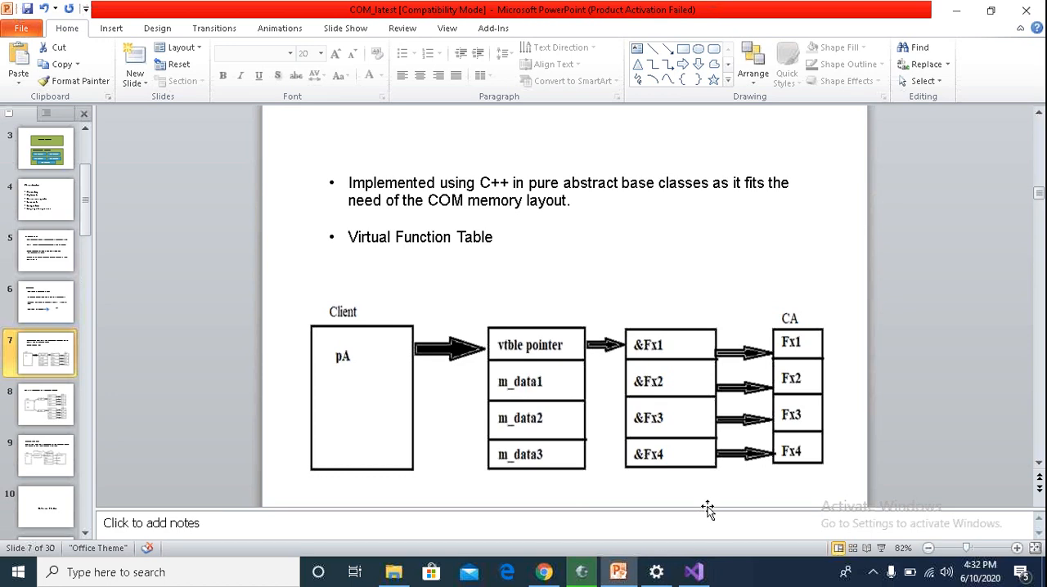
left_click(691, 572)
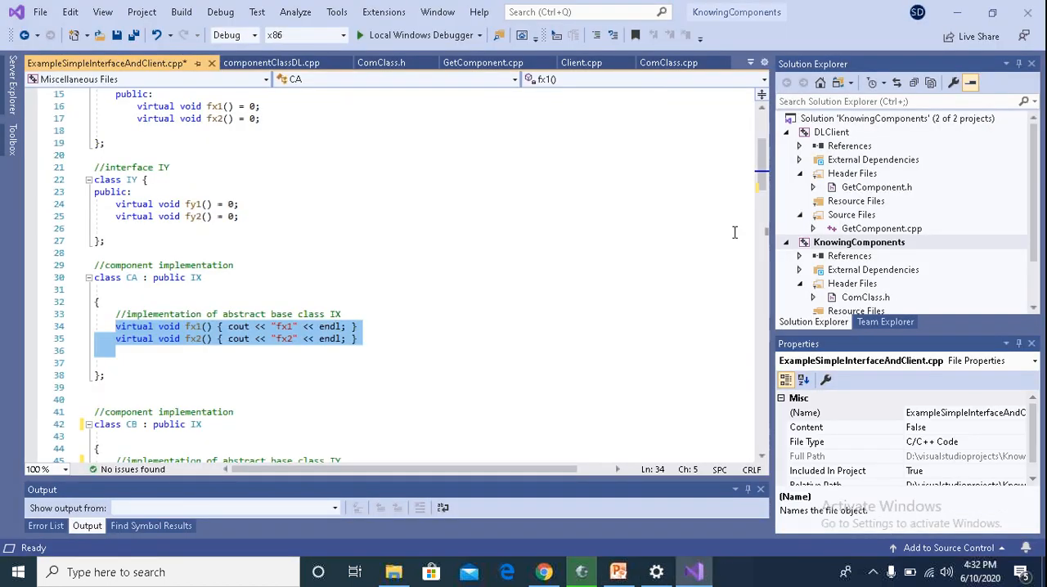
Scroll to main(), highlight the pIX->fx2() call, then return to the vtable slide
scroll("down", 3)
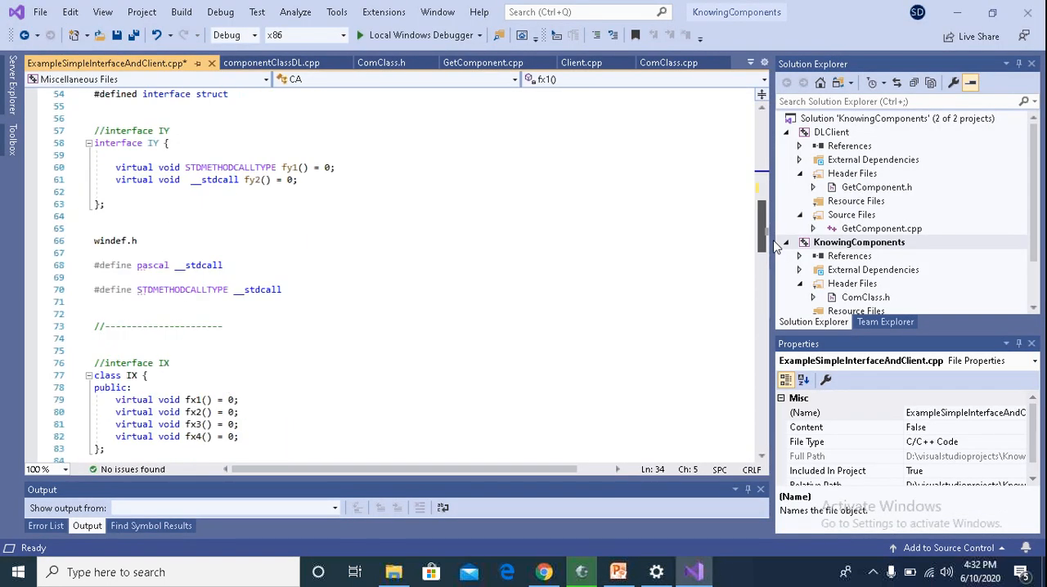
scroll("down", 3)
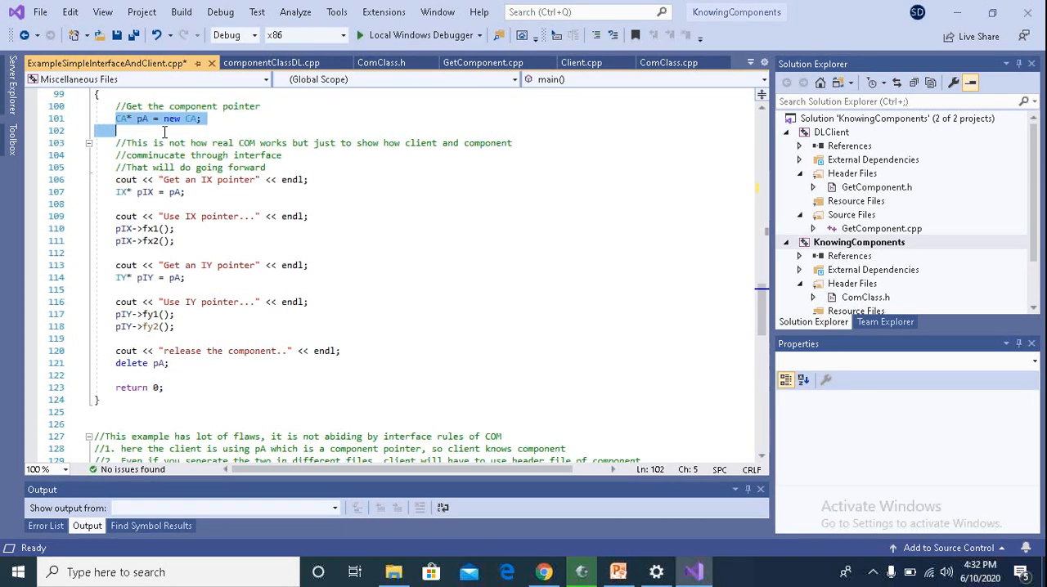
left_click(184, 192)
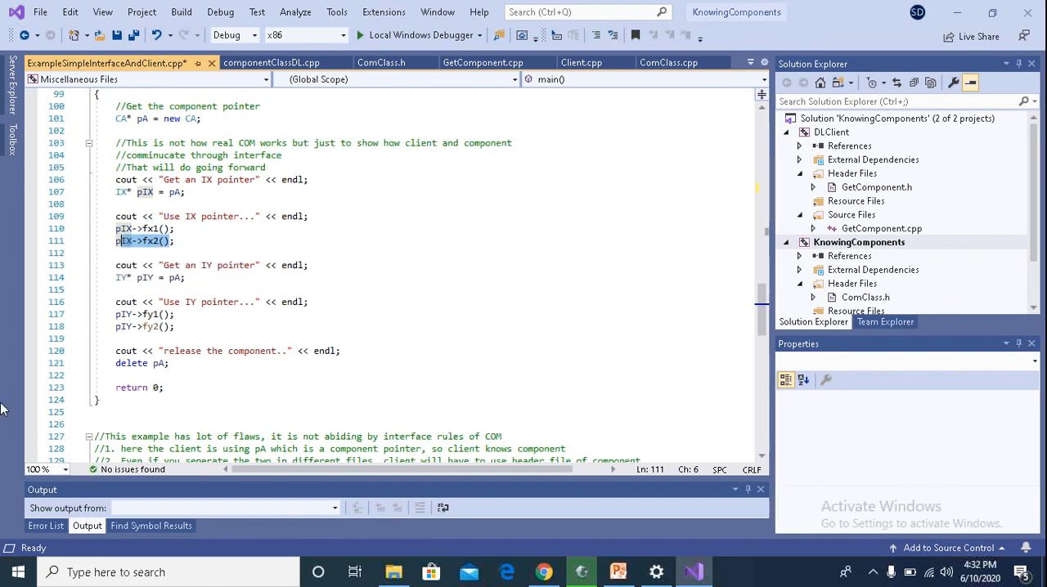
left_click(618, 572)
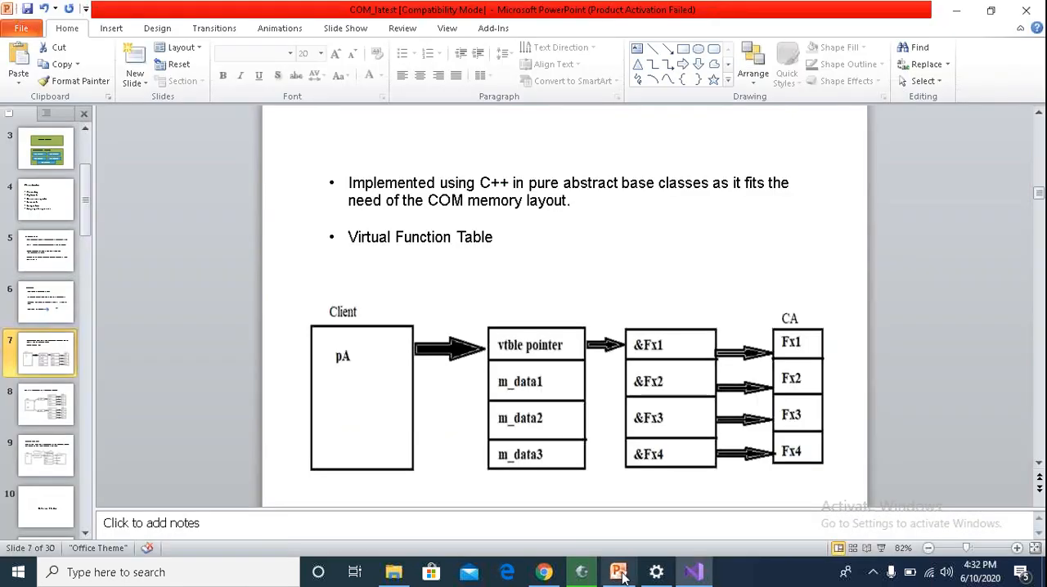
mouse_move(347, 368)
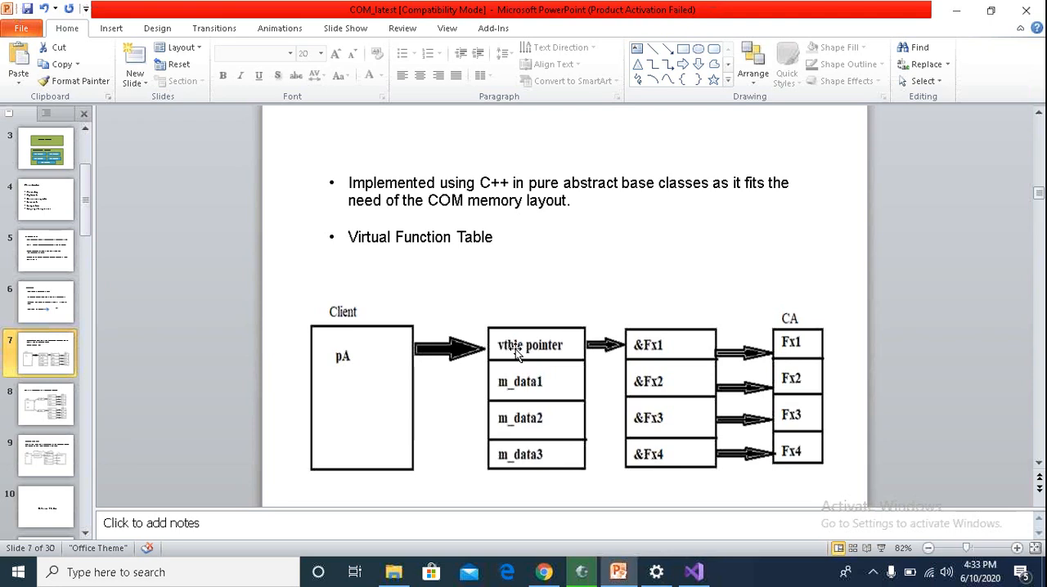
mouse_move(603, 359)
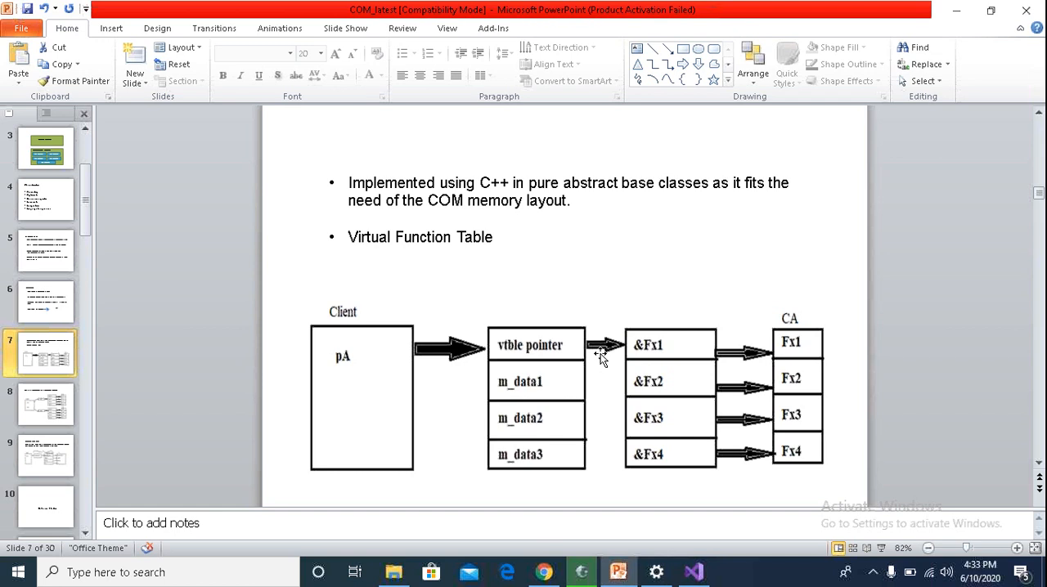
mouse_move(601, 356)
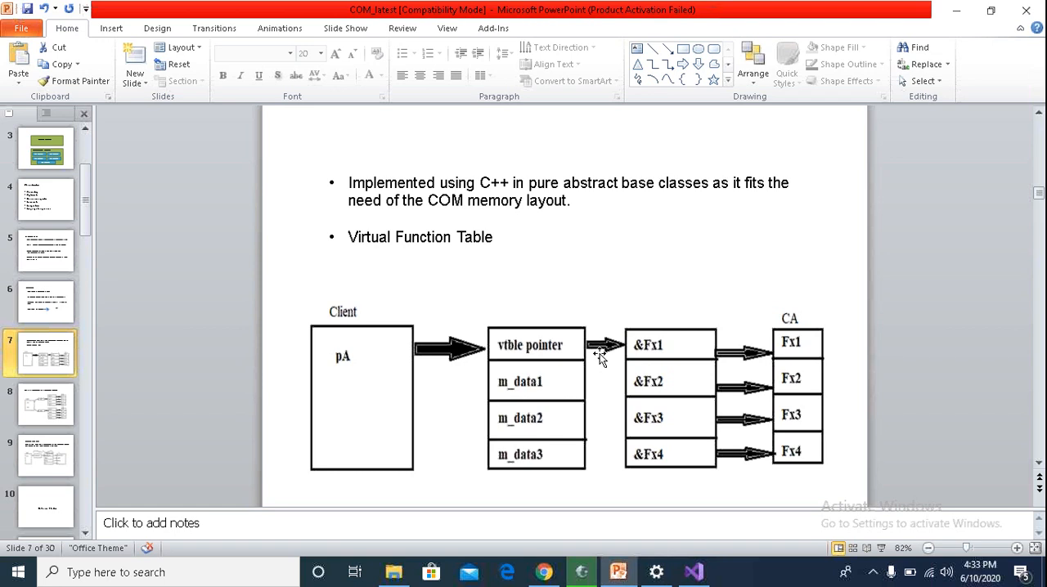
mouse_move(420, 364)
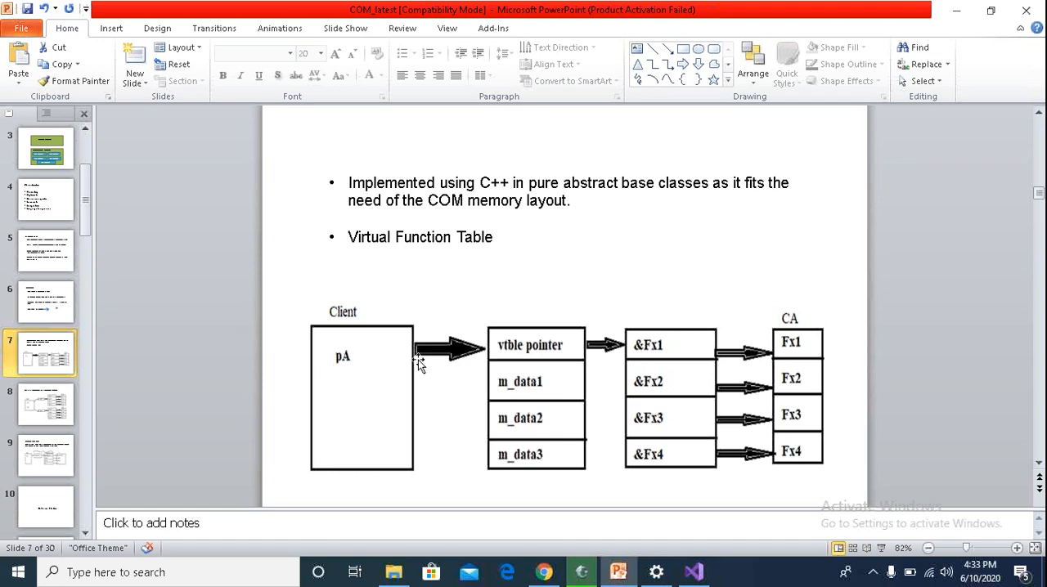
mouse_move(544, 362)
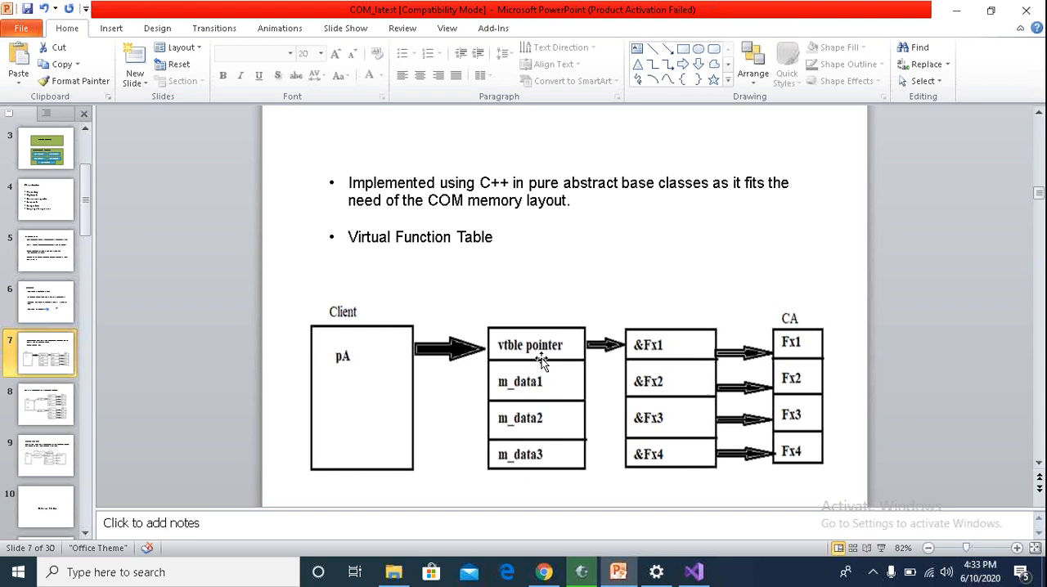
mouse_move(626, 347)
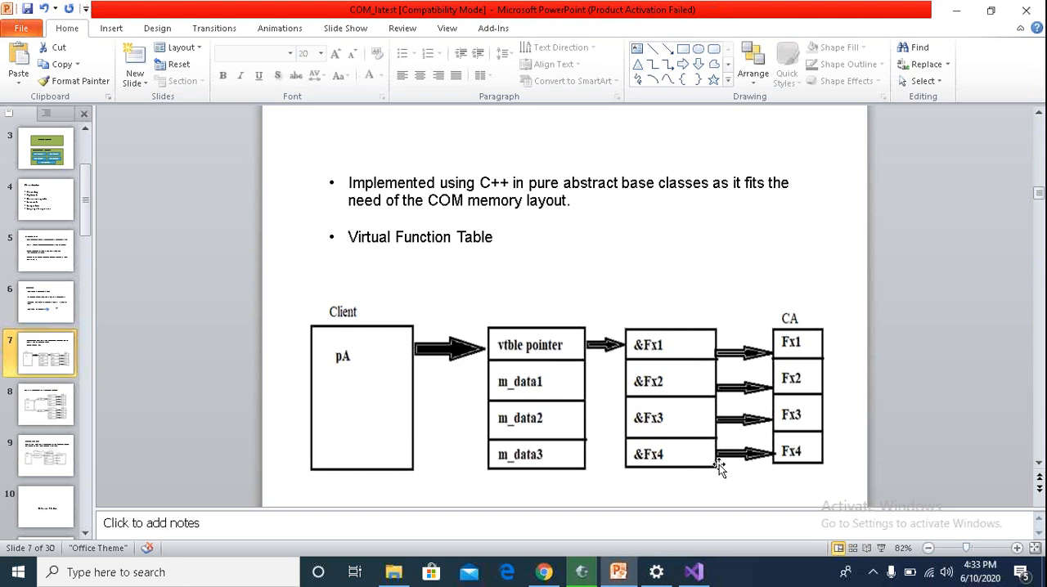
mouse_move(710, 342)
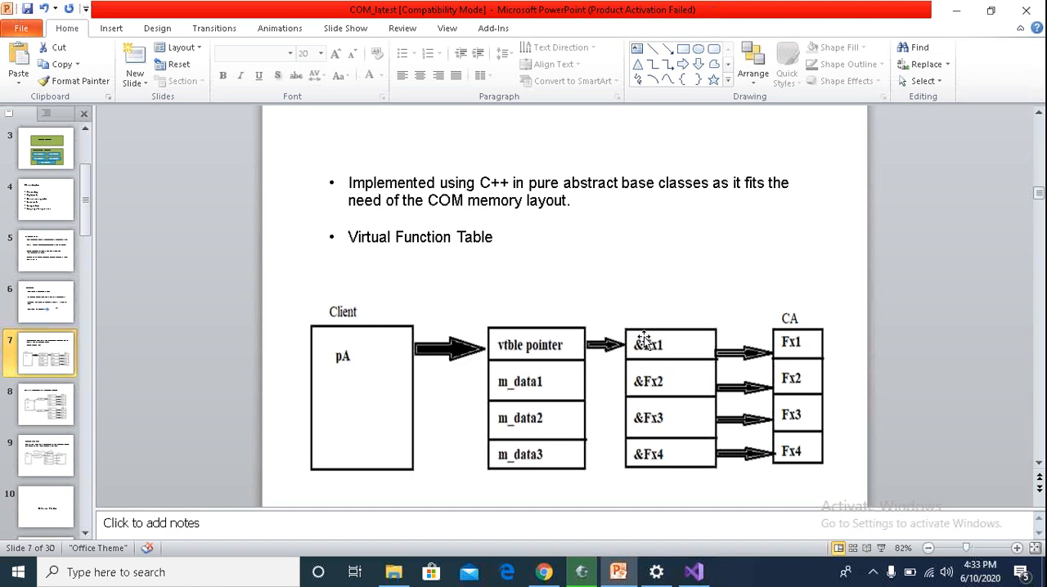
mouse_move(655, 358)
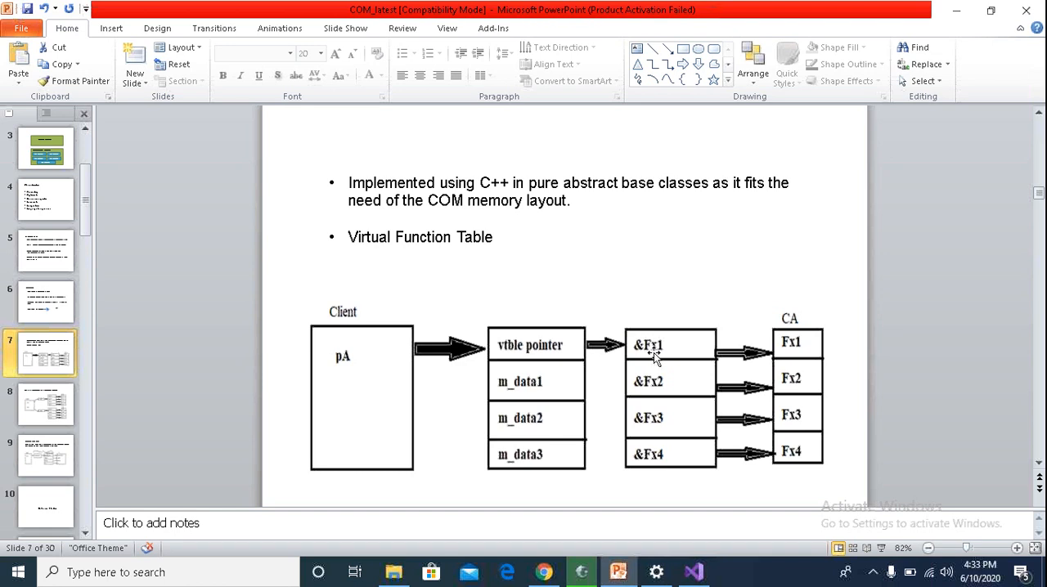
mouse_move(773, 344)
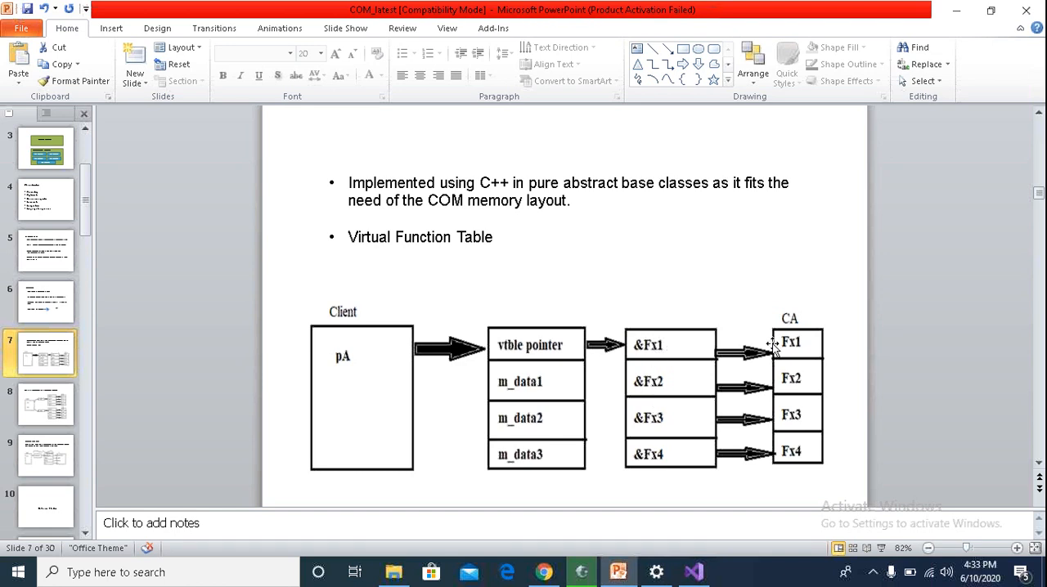
mouse_move(810, 371)
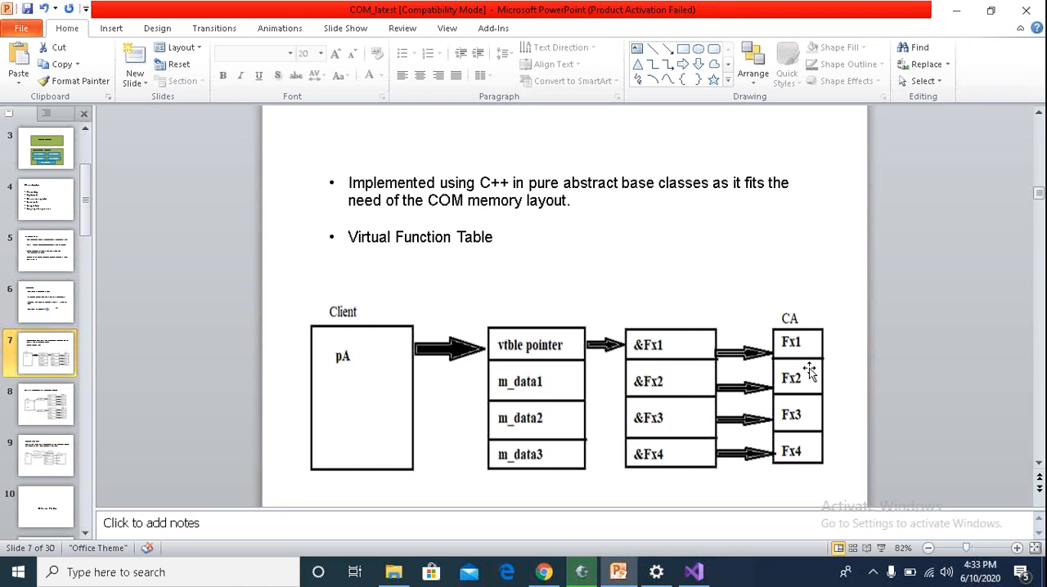
mouse_move(781, 344)
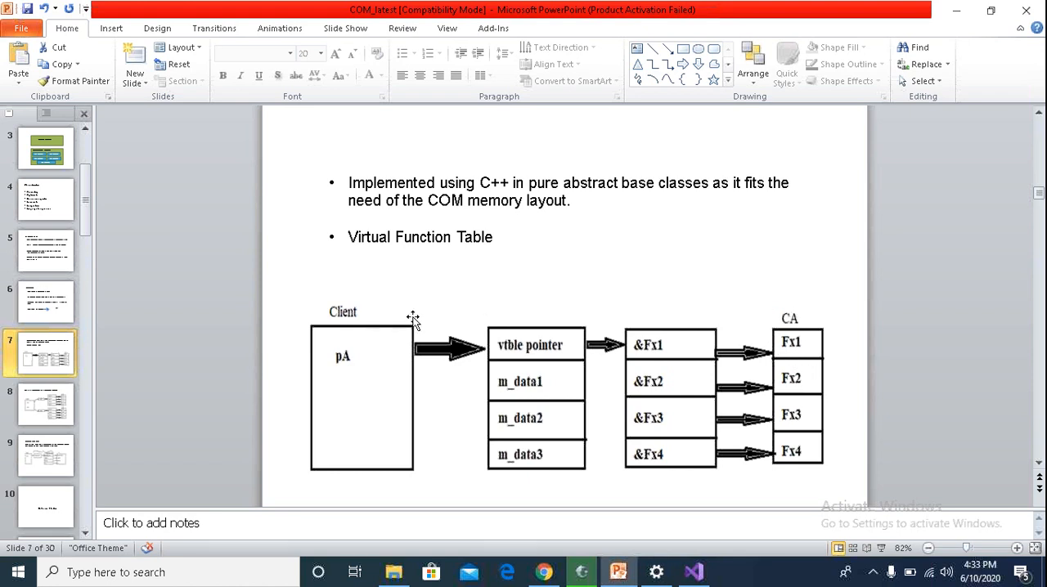
mouse_move(626, 507)
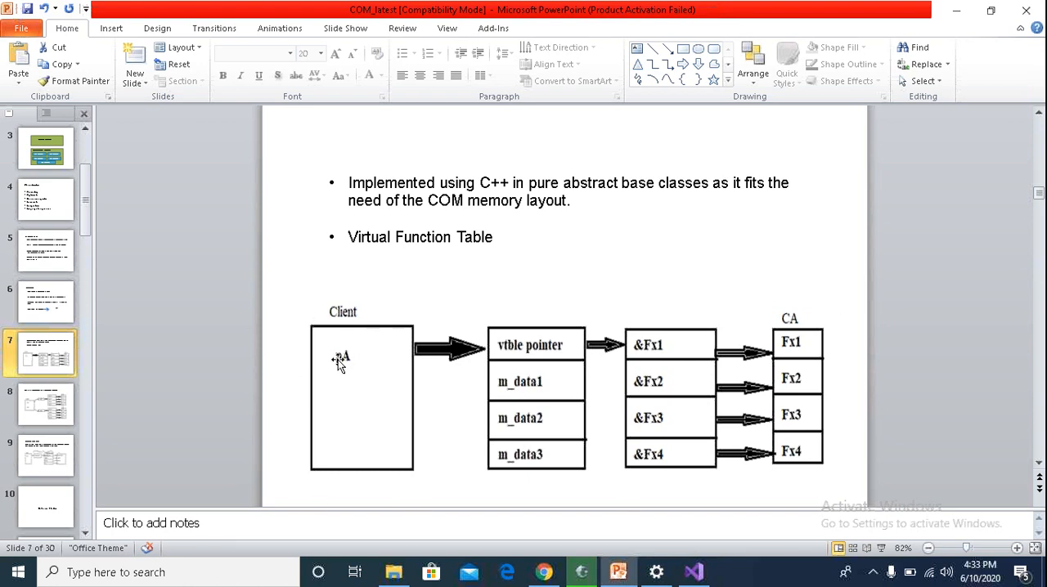
mouse_move(66, 406)
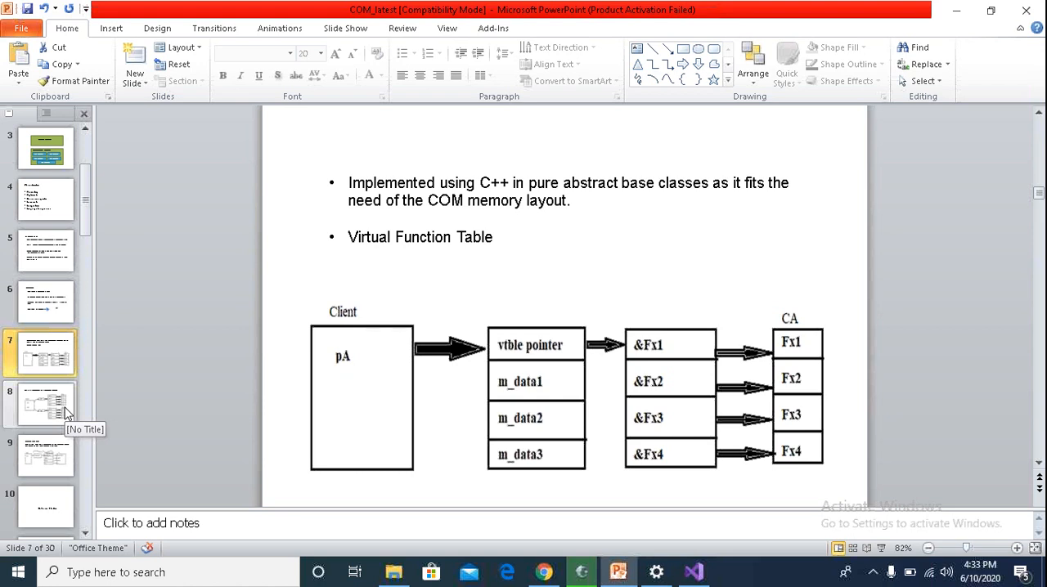
mouse_move(45, 455)
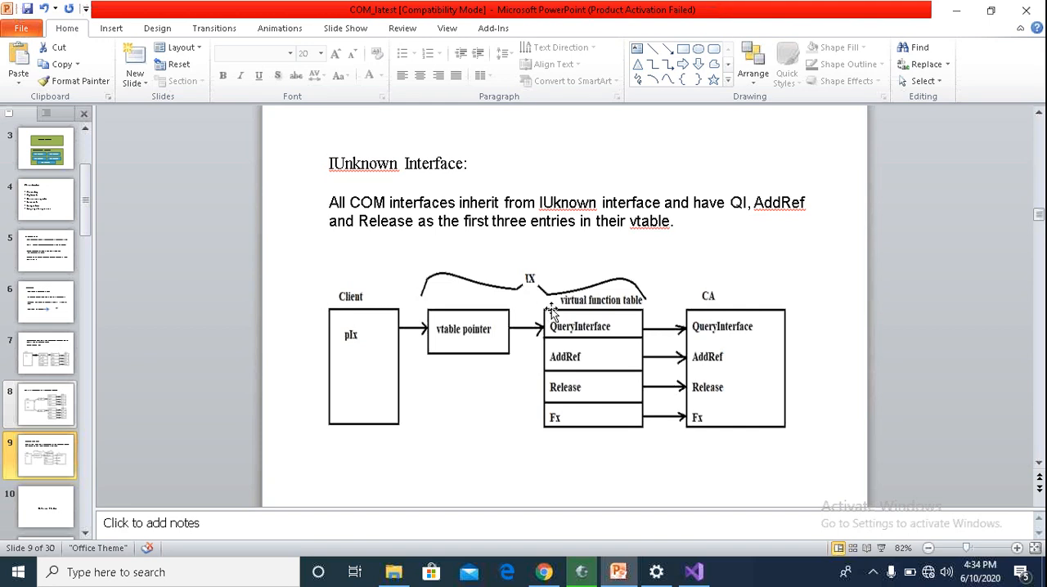
mouse_move(603, 372)
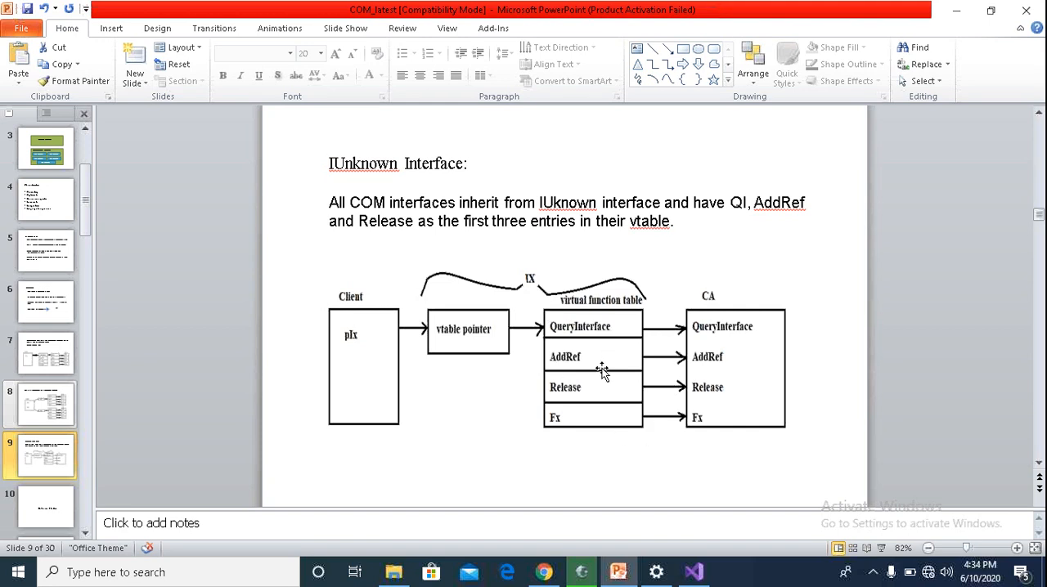
mouse_move(603, 394)
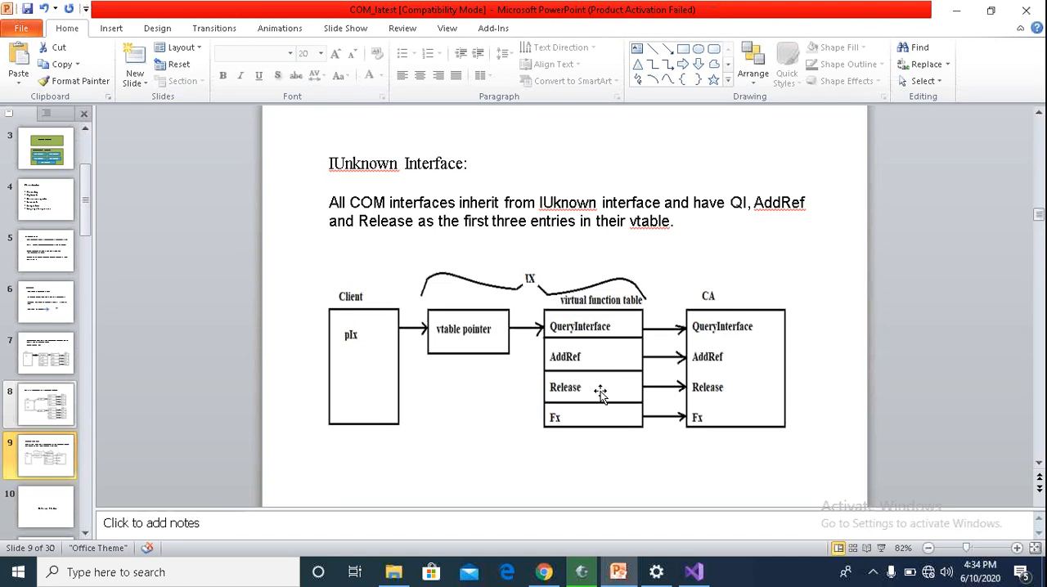
mouse_move(522, 411)
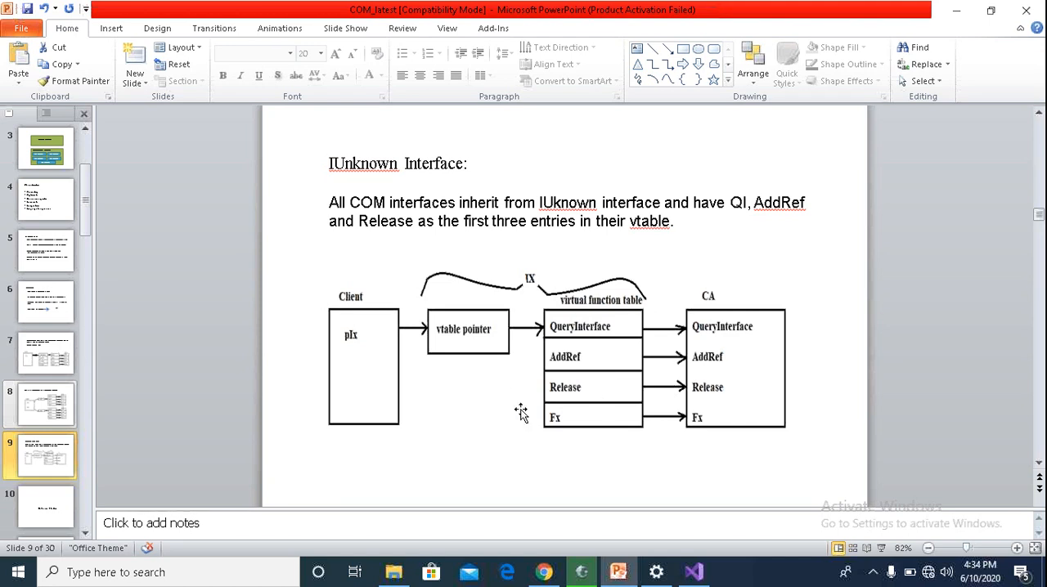
mouse_move(526, 432)
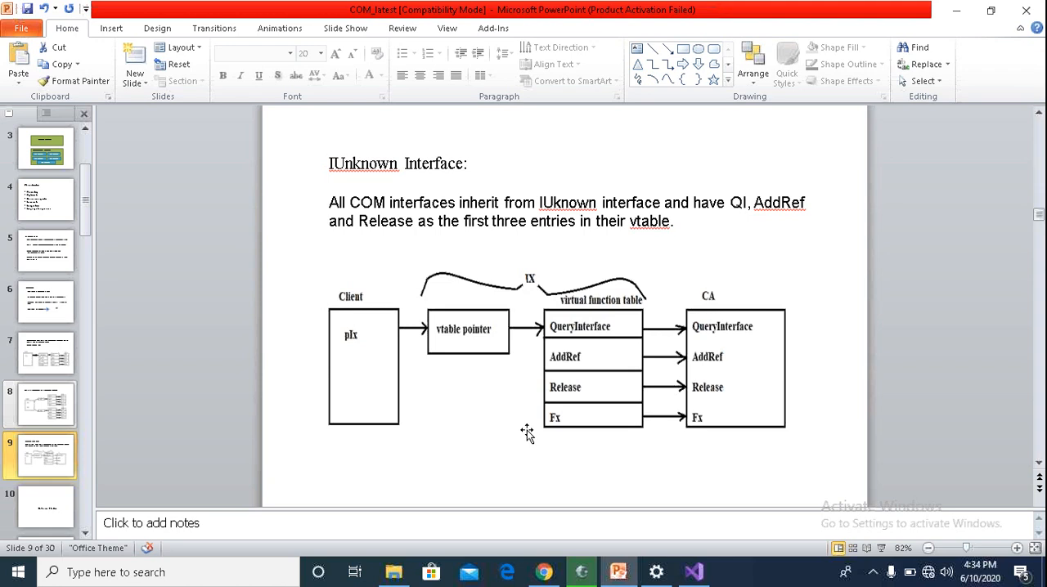
Point out slide 9's IUnknown explanation text and its QueryInterface/AddRef/Release/Fx vtable diagram
left_click(567, 203)
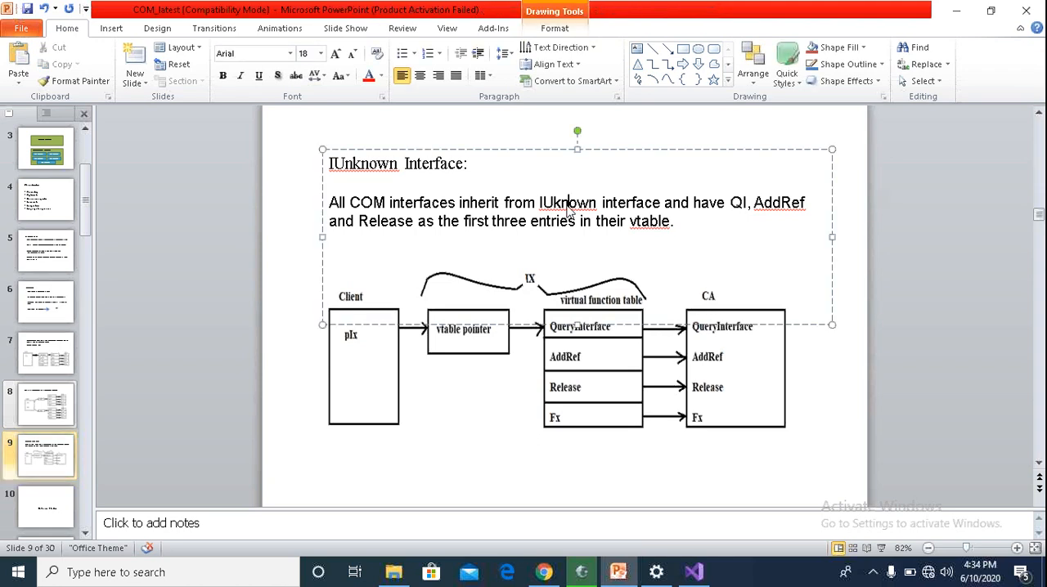
left_click(562, 364)
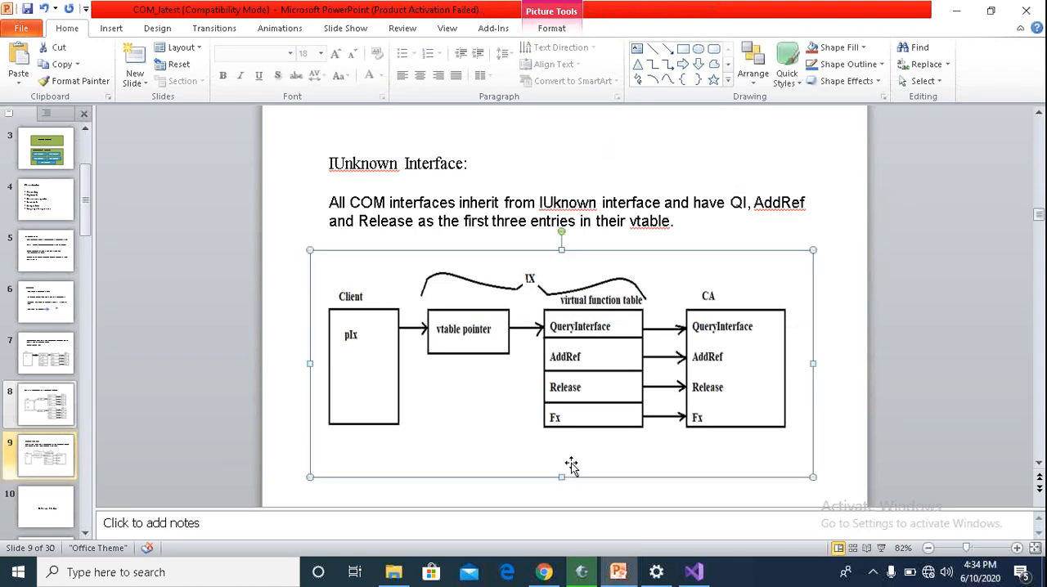
mouse_move(625, 327)
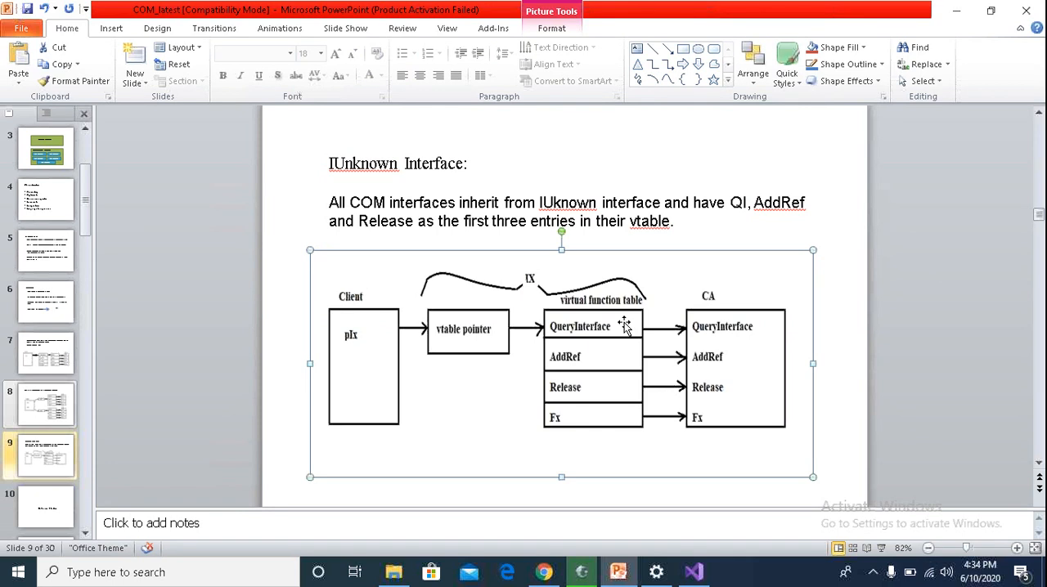
mouse_move(600, 395)
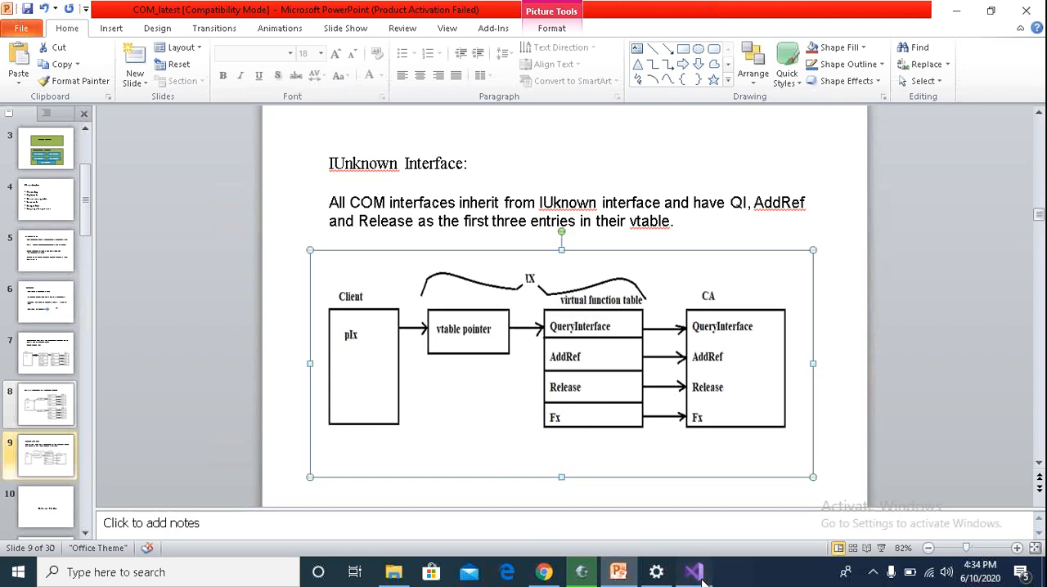
left_click(692, 572)
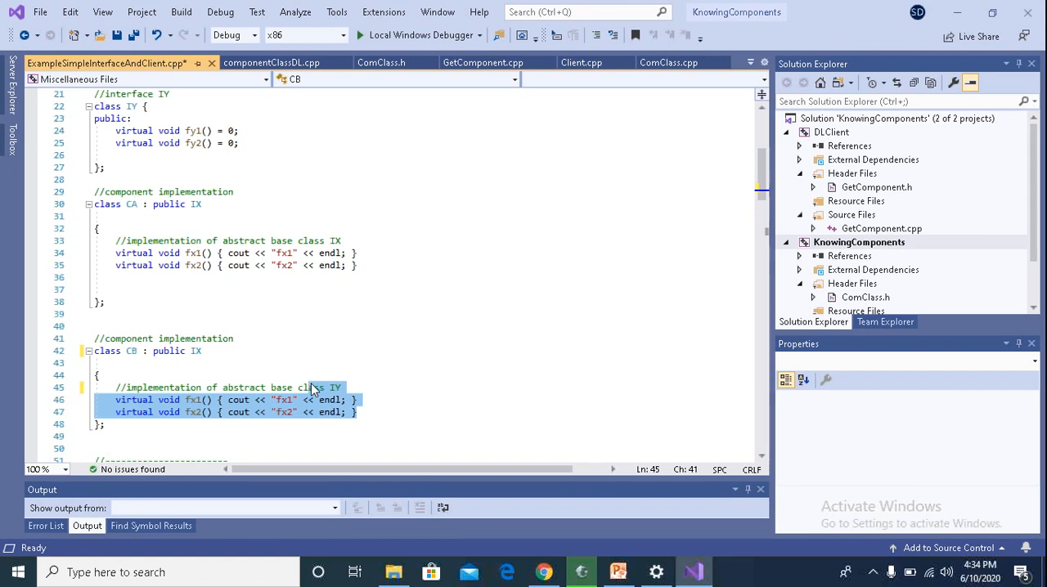
mouse_move(366, 267)
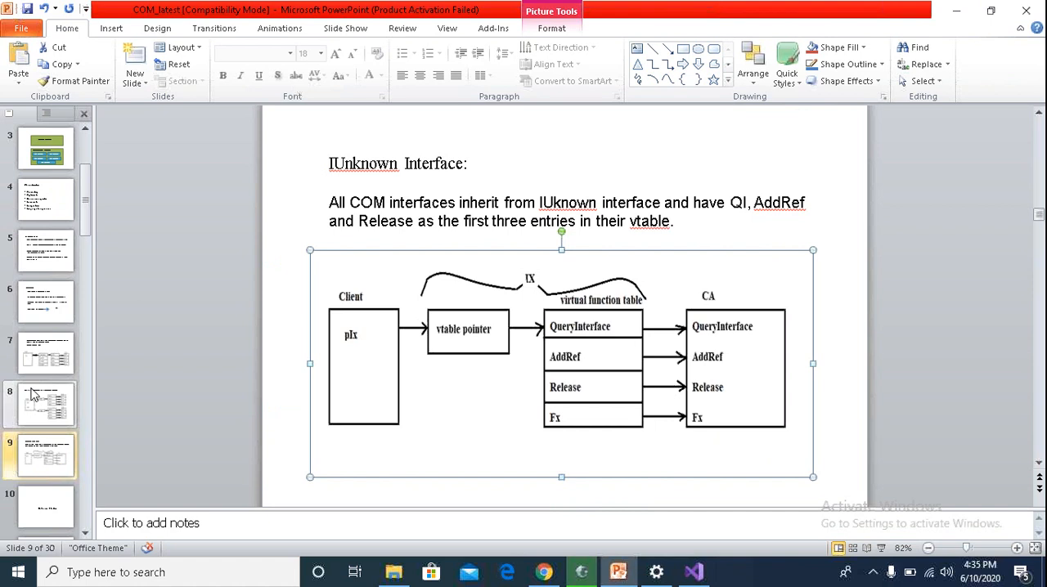
left_click(46, 404)
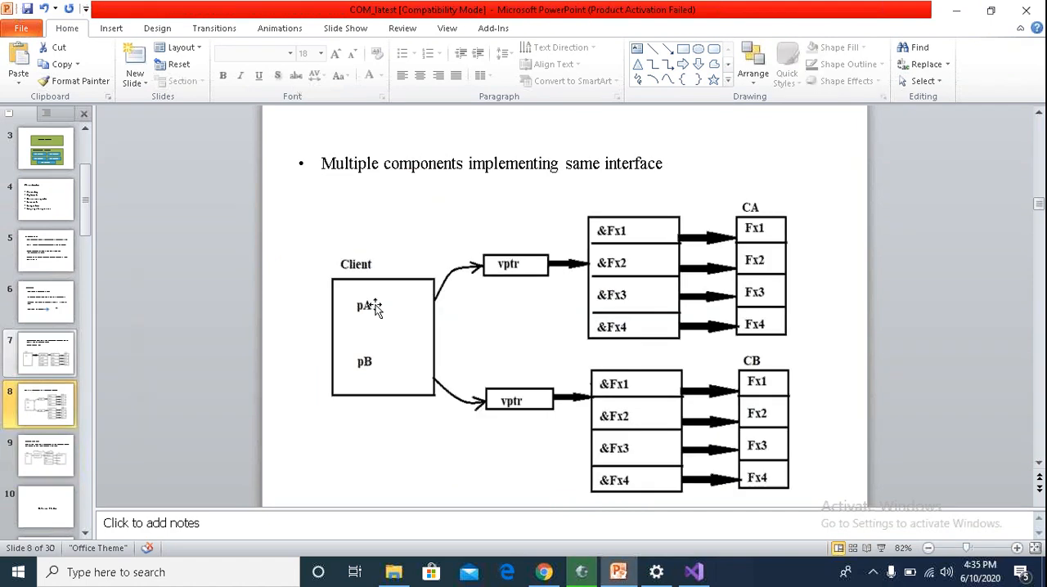
mouse_move(369, 367)
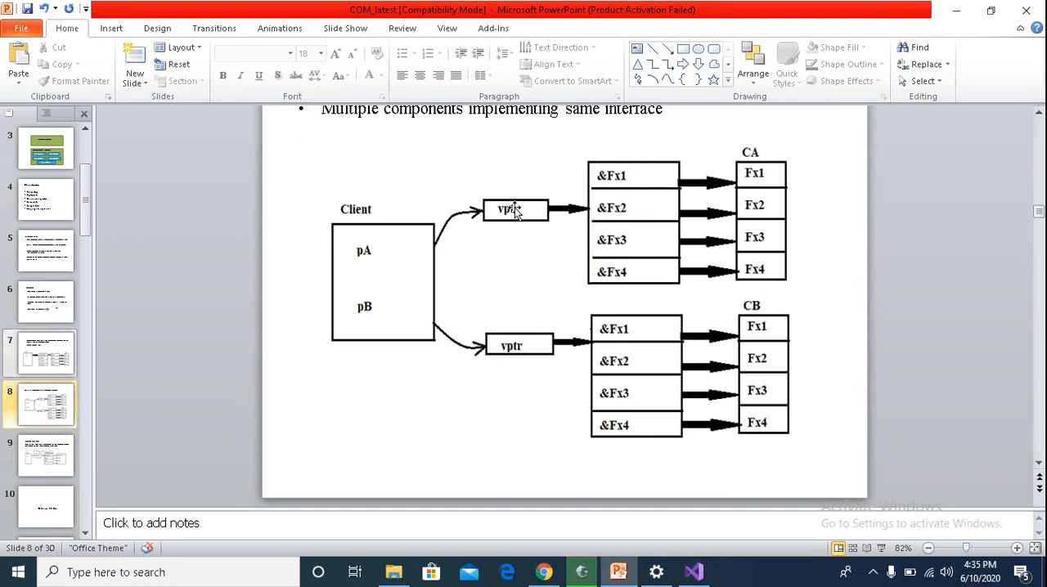
mouse_move(532, 197)
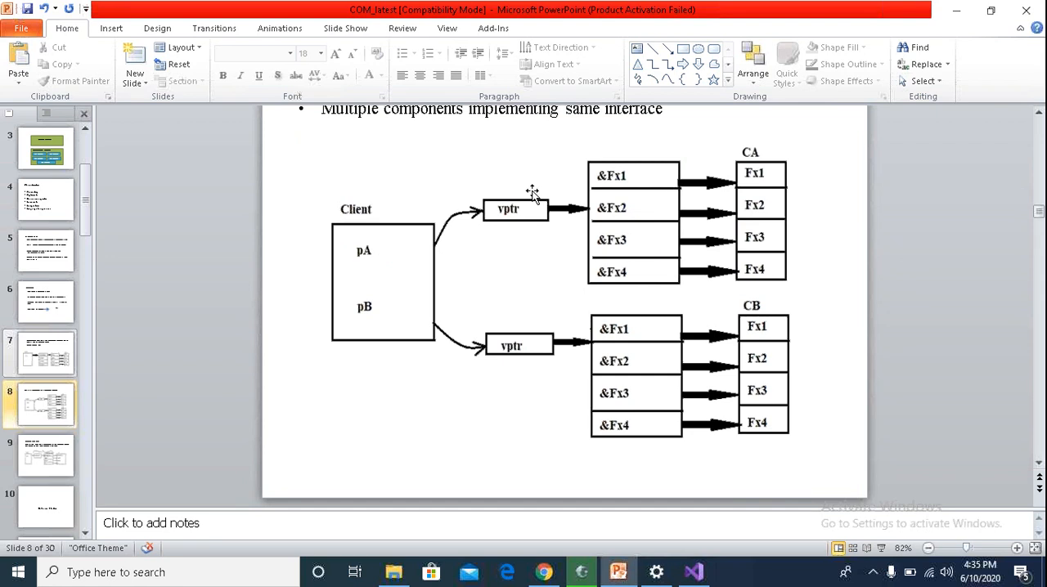
mouse_move(606, 272)
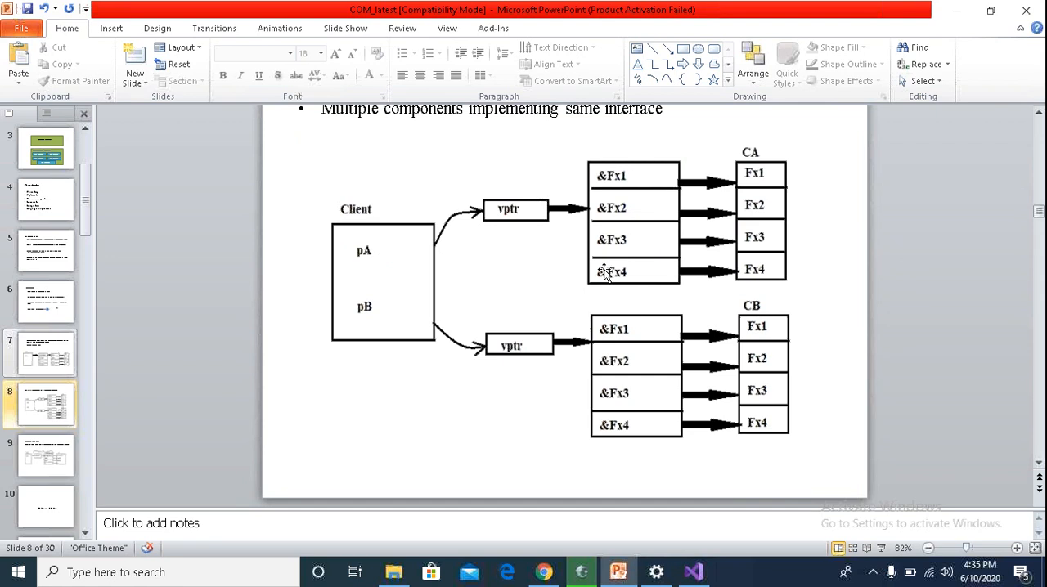
mouse_move(675, 220)
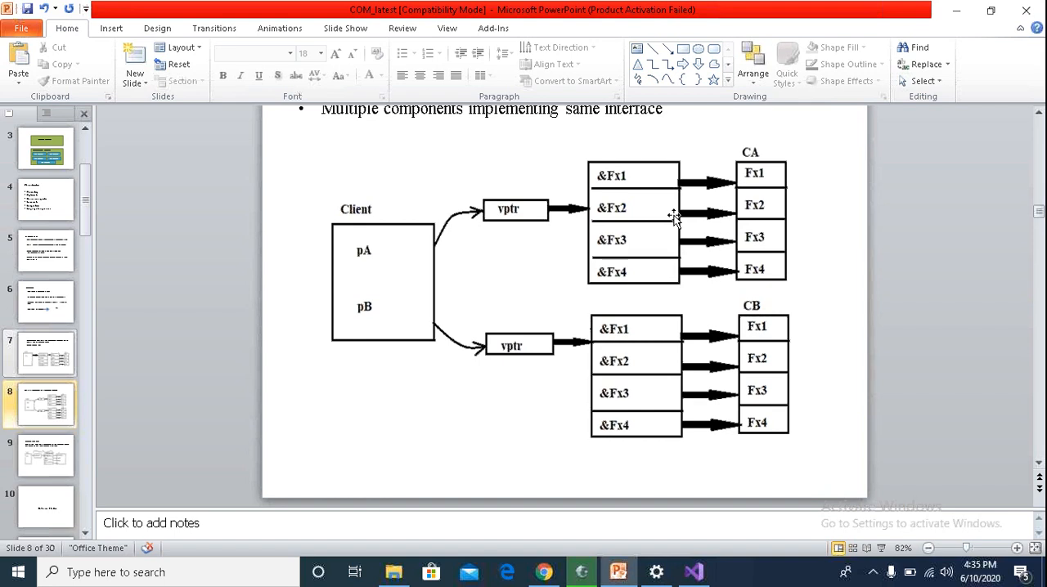
mouse_move(679, 216)
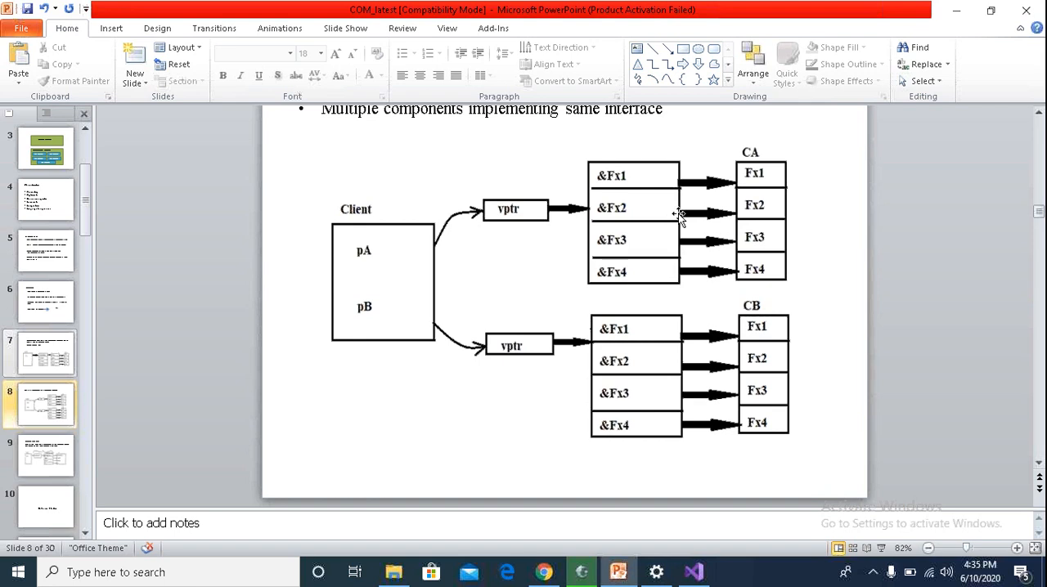
mouse_move(758, 173)
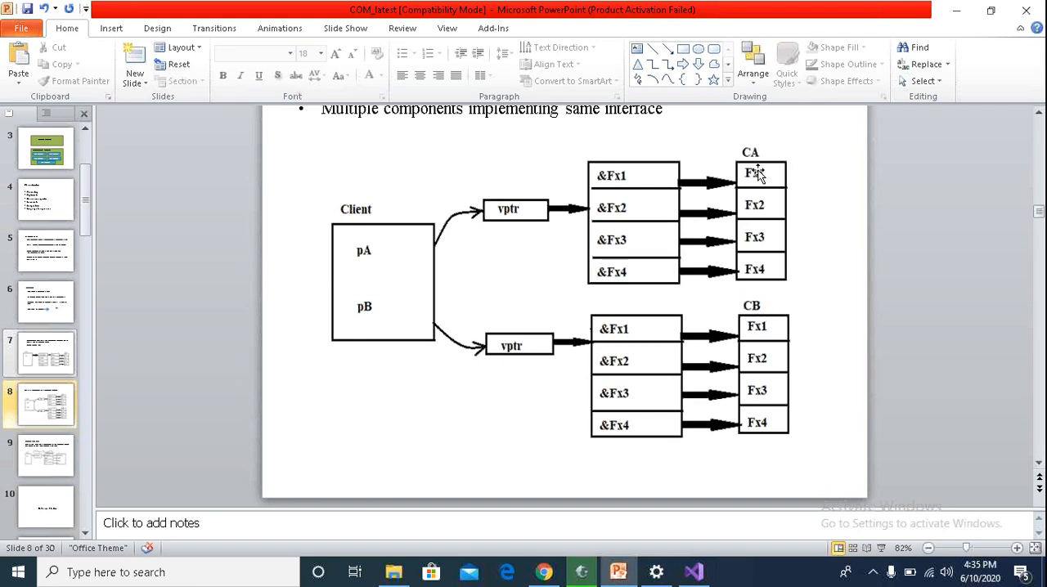
mouse_move(773, 137)
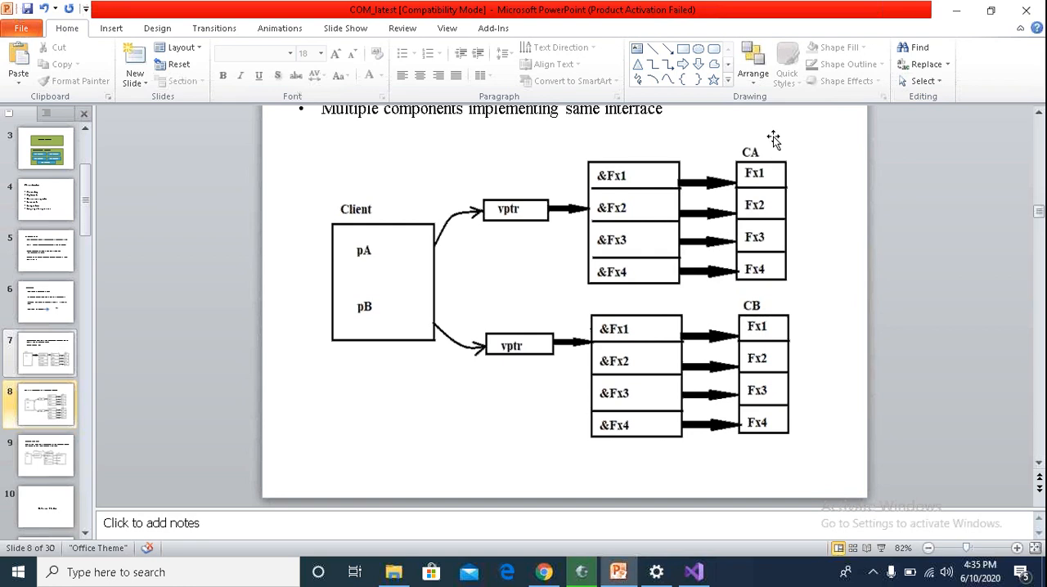
mouse_move(711, 173)
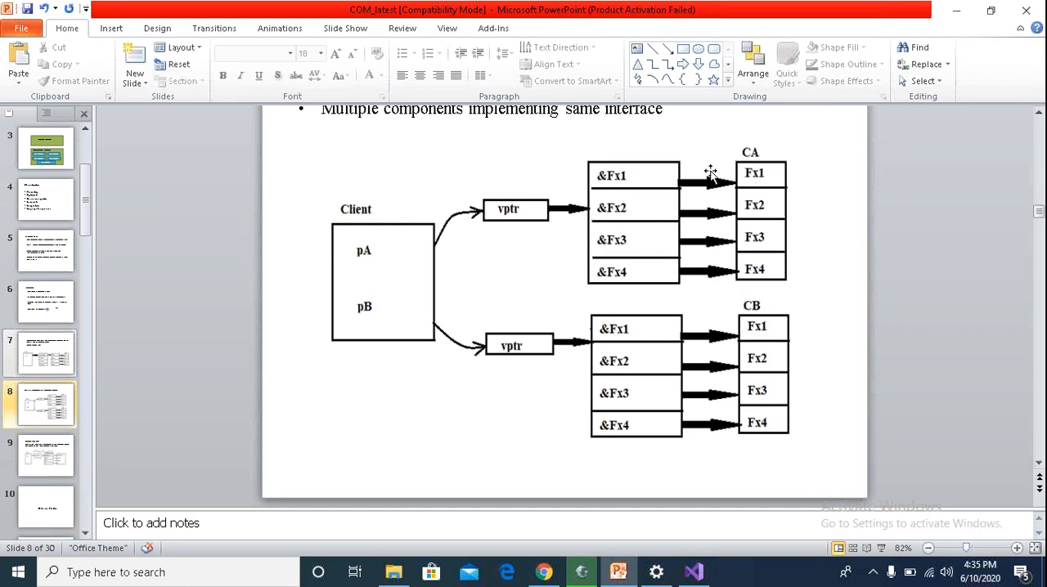
mouse_move(345, 257)
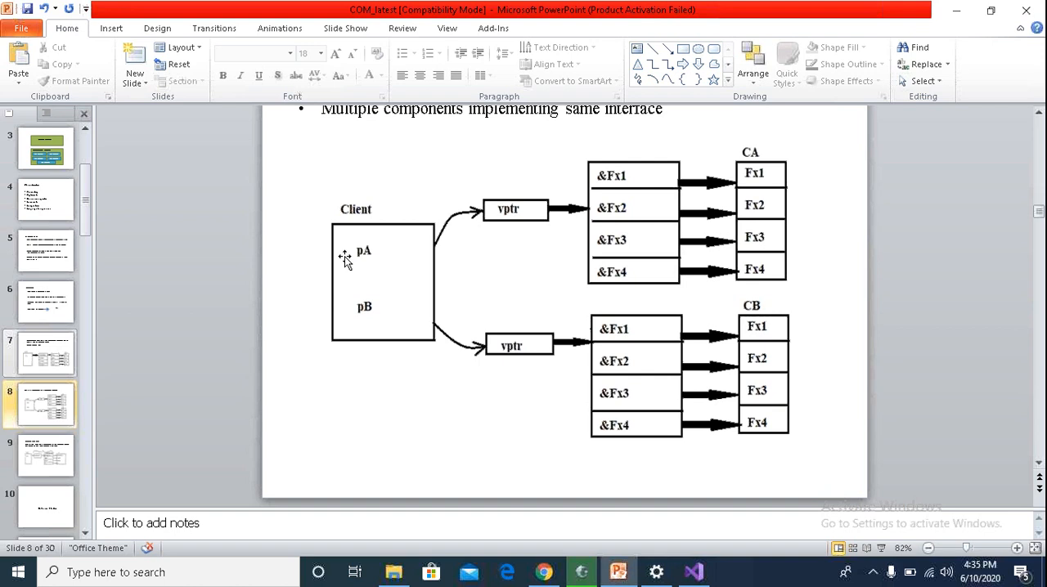
mouse_move(378, 256)
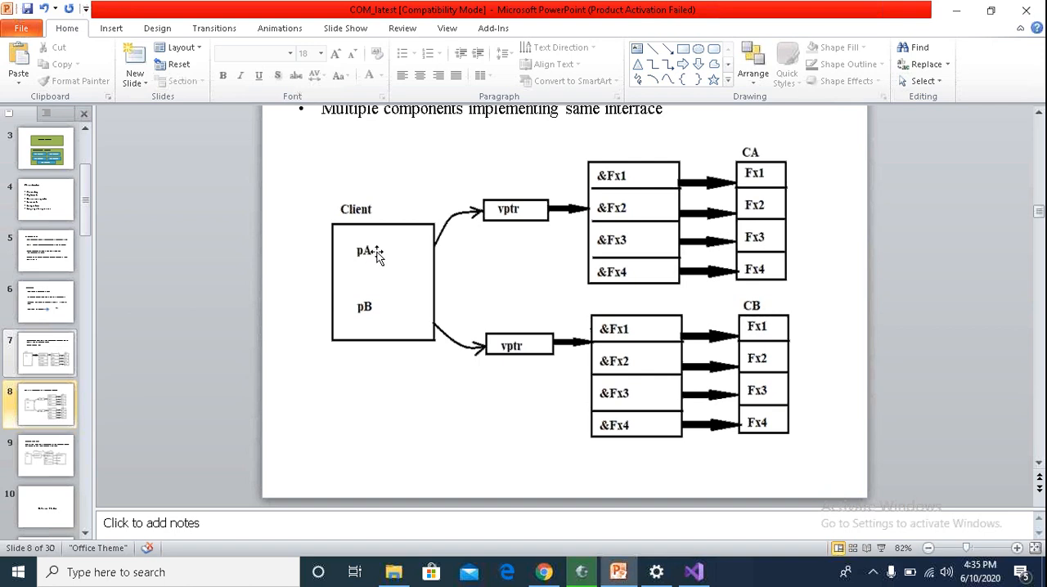
mouse_move(386, 294)
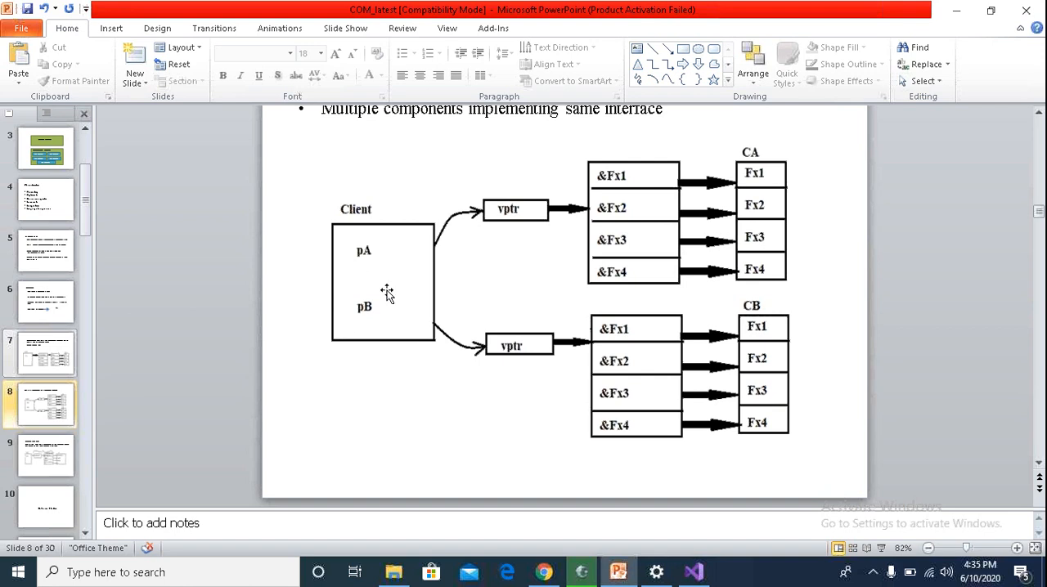
mouse_move(382, 314)
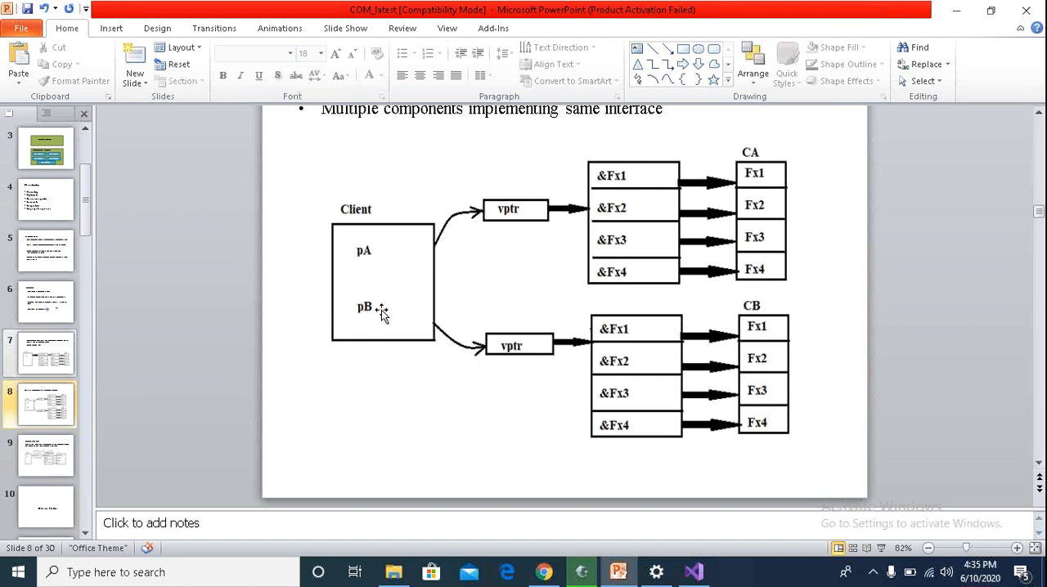
mouse_move(427, 239)
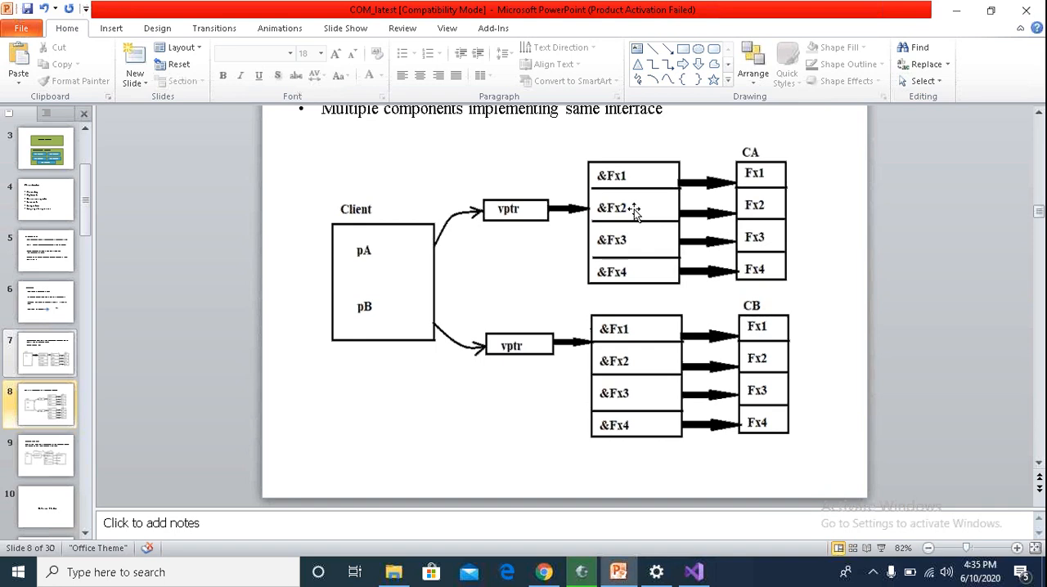
mouse_move(625, 237)
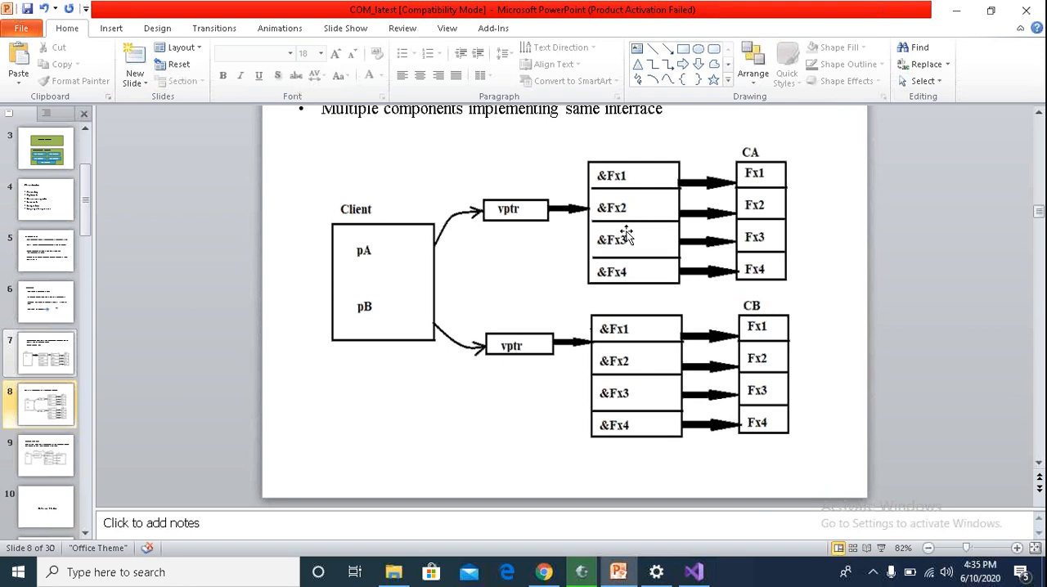
mouse_move(610, 242)
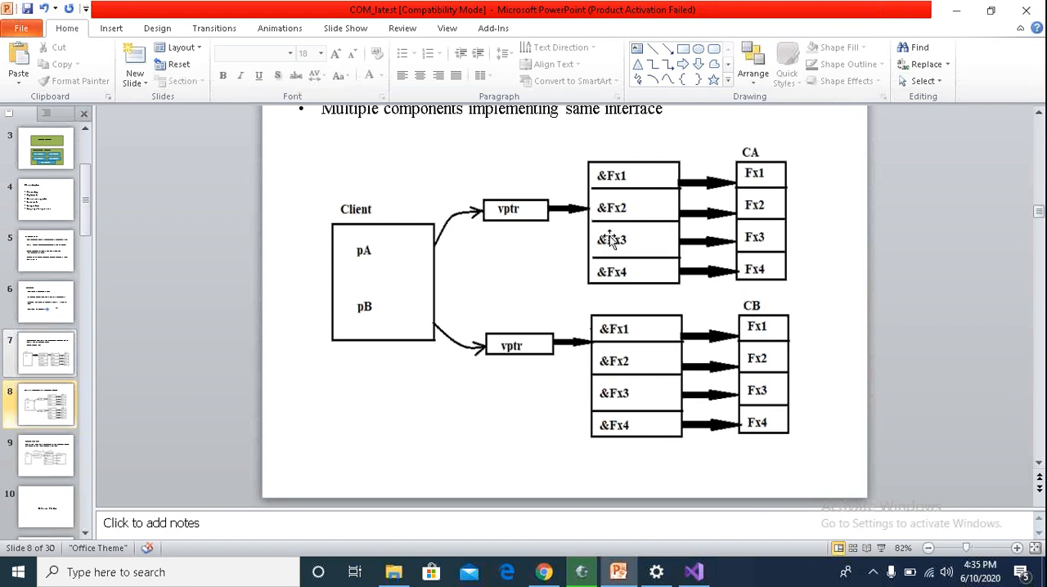
mouse_move(615, 253)
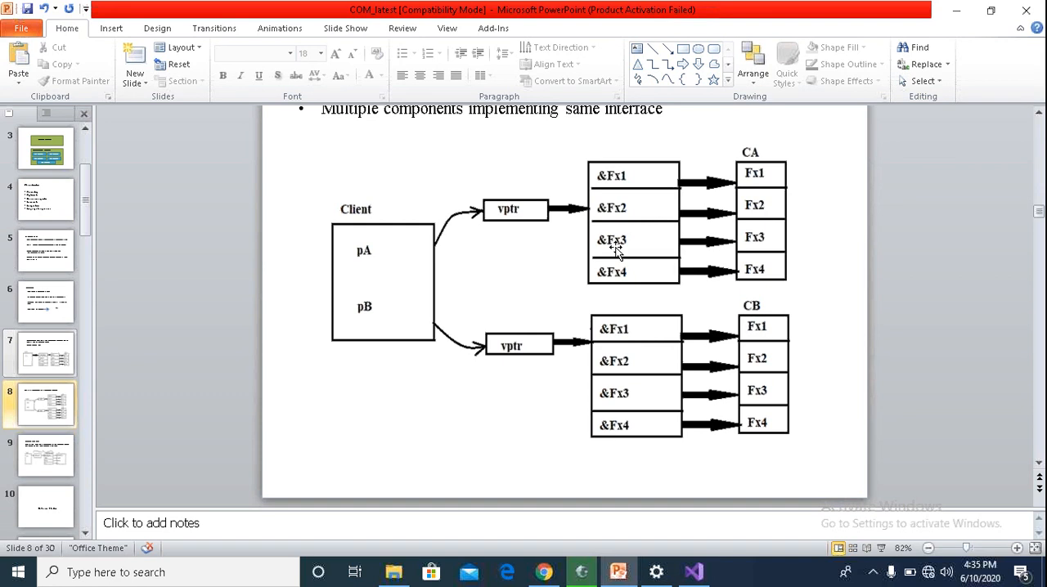
mouse_move(596, 237)
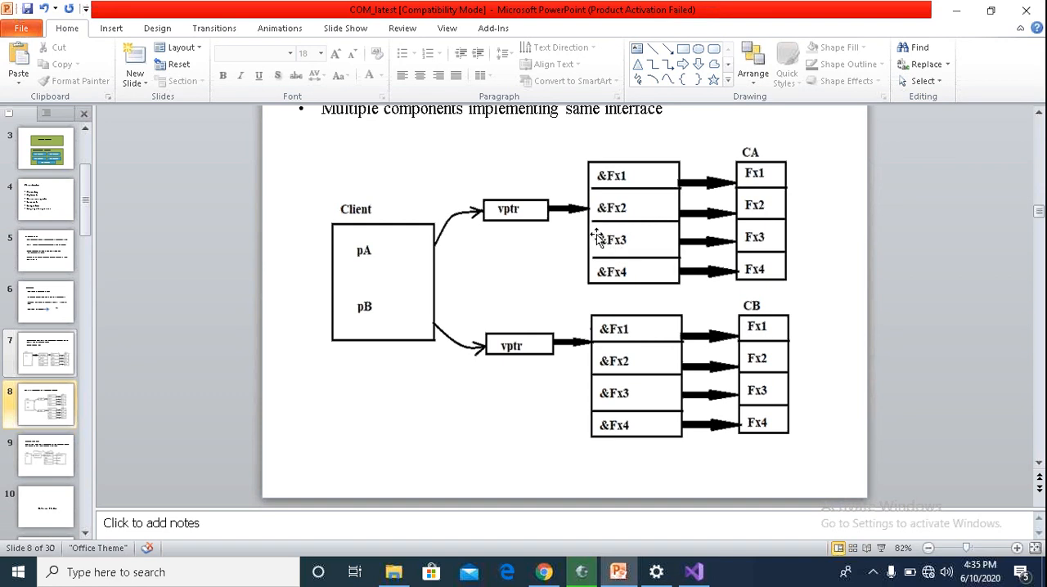
mouse_move(737, 212)
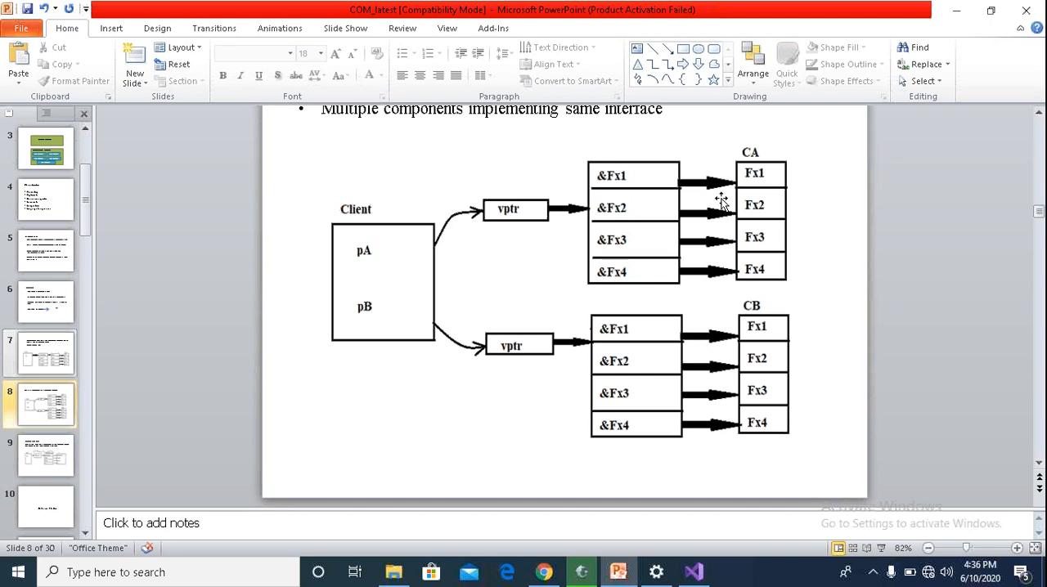
mouse_move(652, 179)
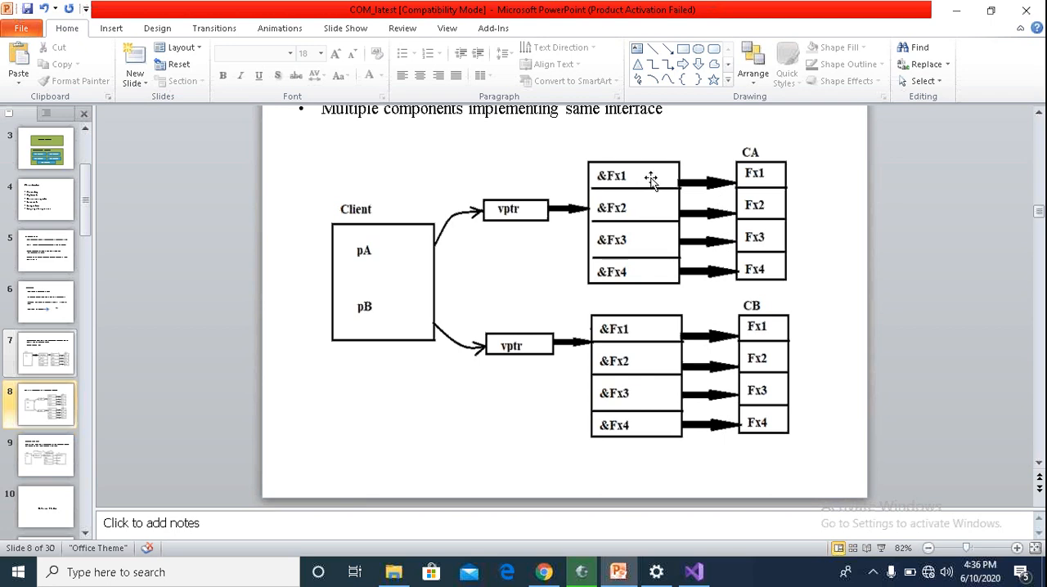
mouse_move(707, 180)
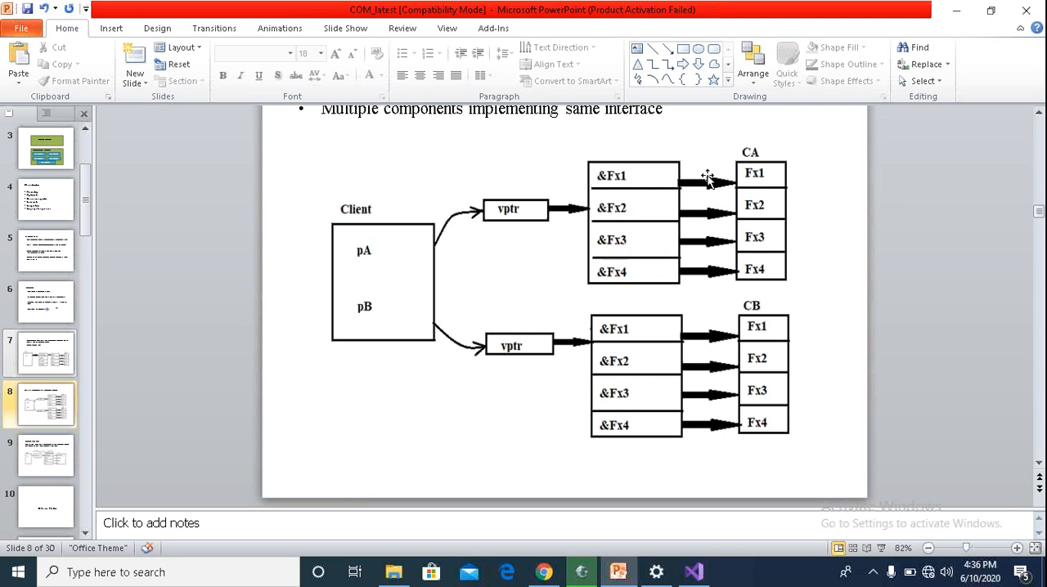
mouse_move(702, 333)
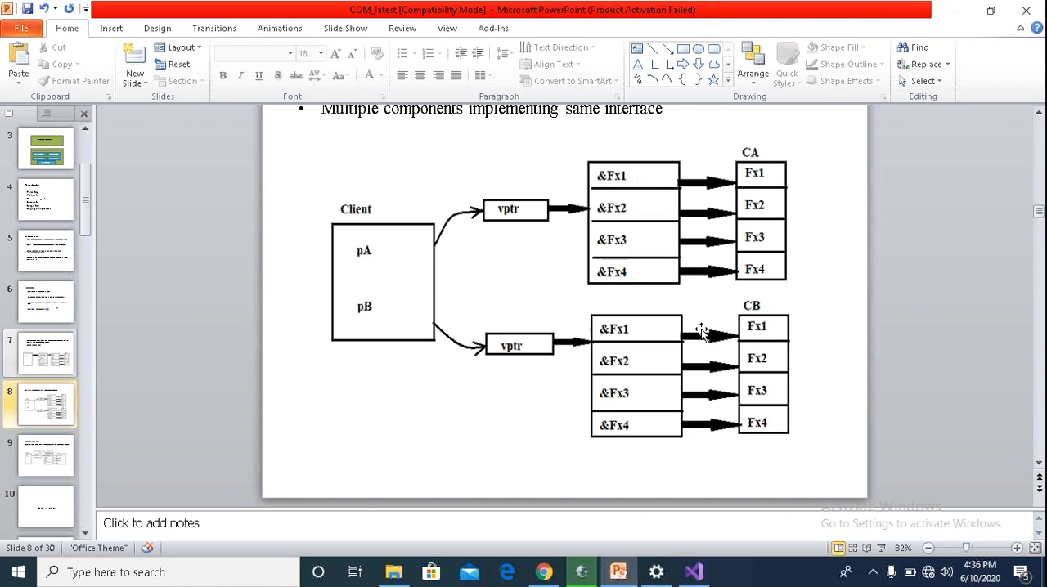
mouse_move(402, 367)
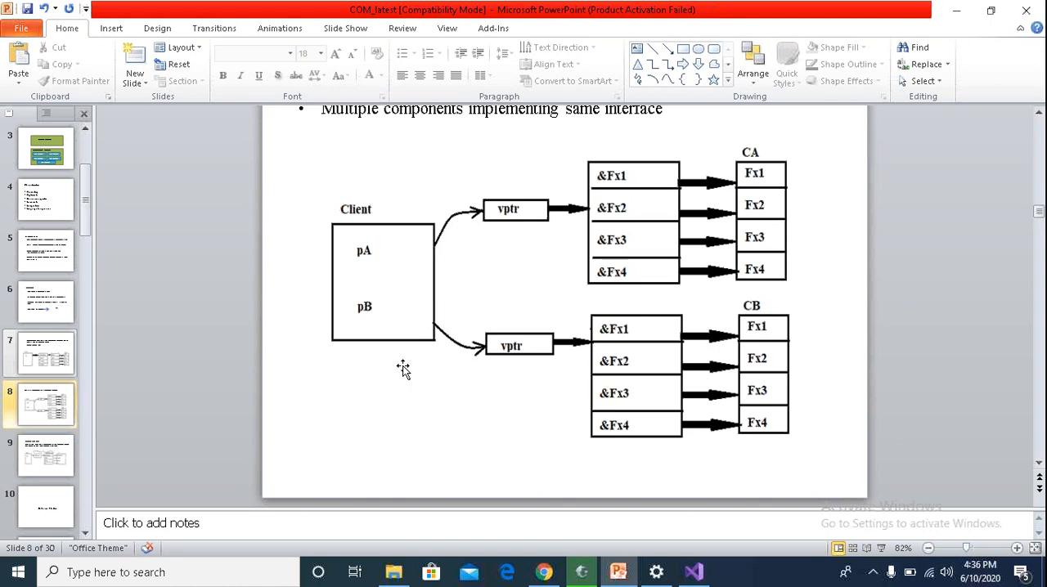
mouse_move(377, 350)
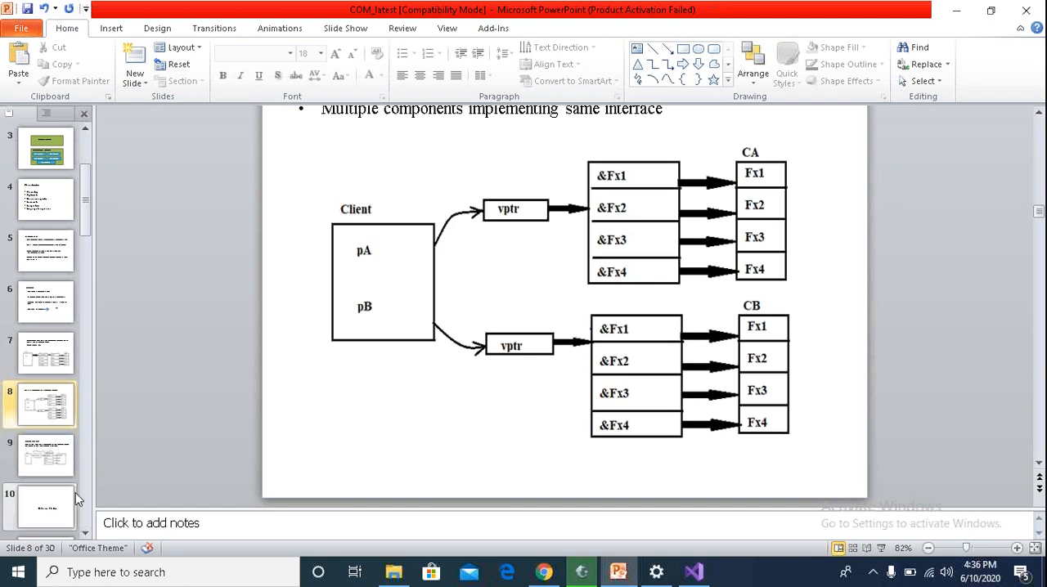
Show slide 9 on IUnknown, then return to the IX declaration in Visual Studio
left_click(45, 456)
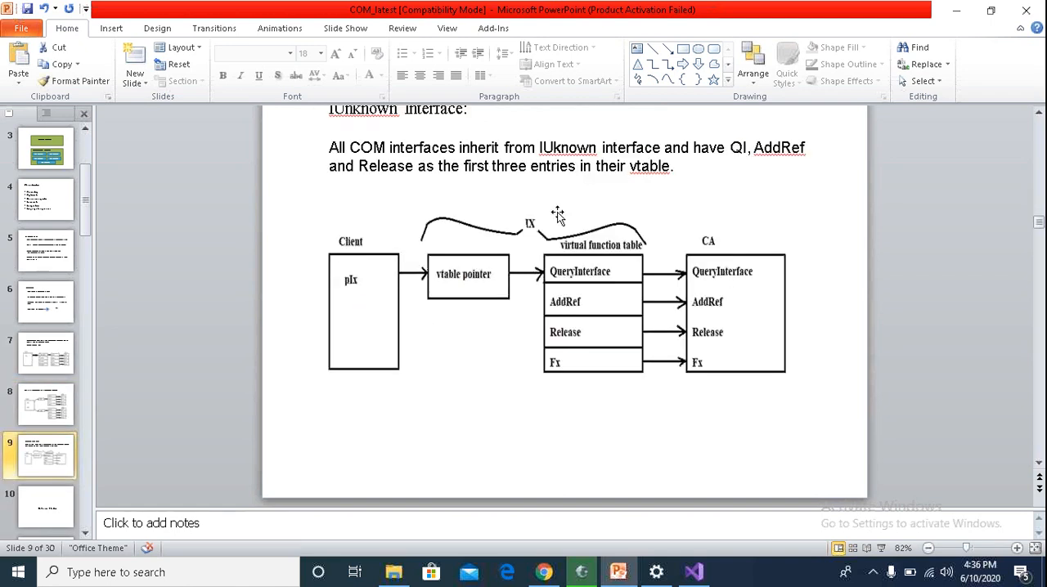
mouse_move(632, 316)
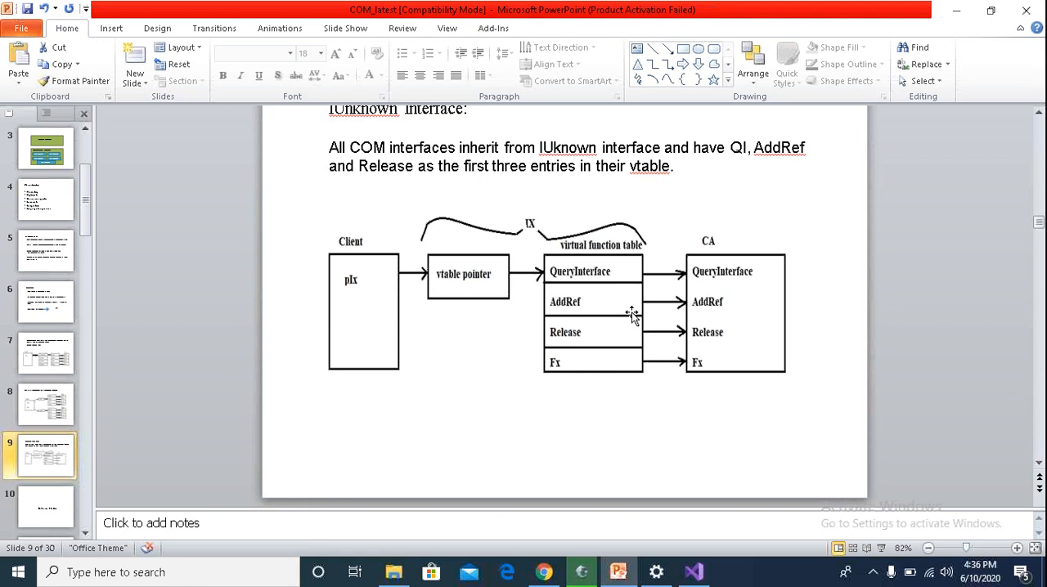
left_click(693, 572)
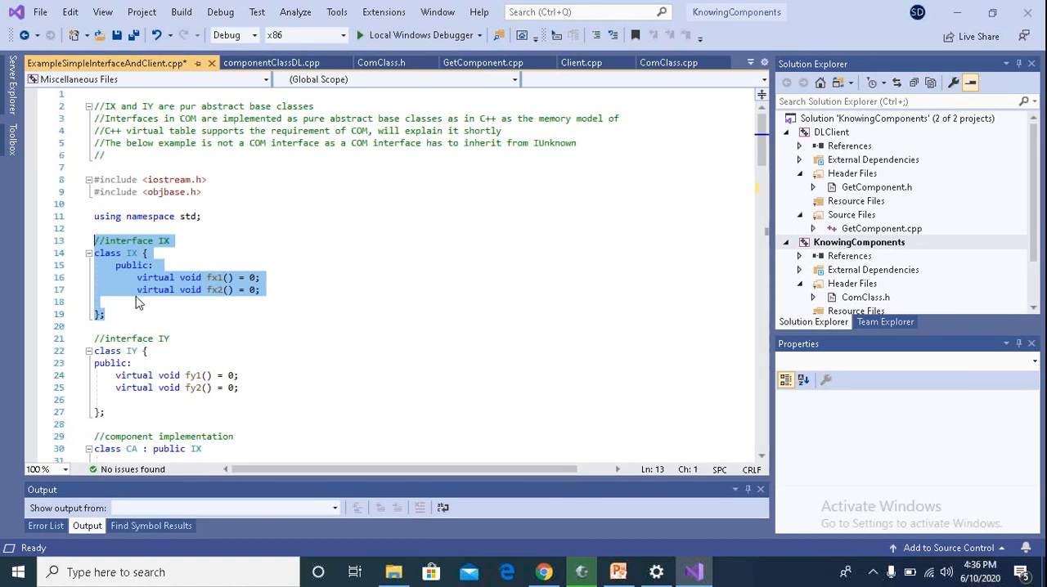
mouse_move(148, 356)
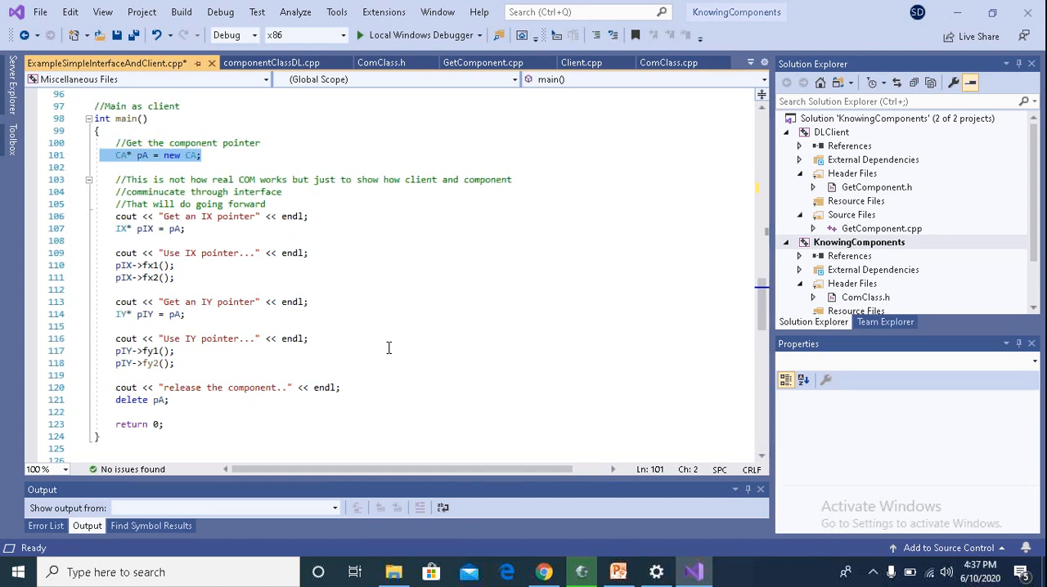
mouse_move(691, 353)
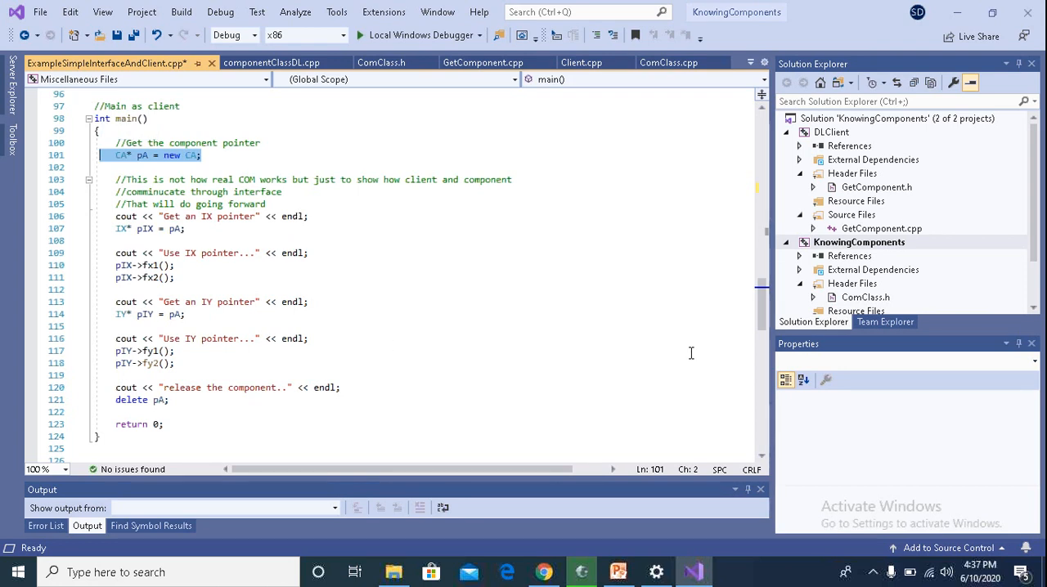